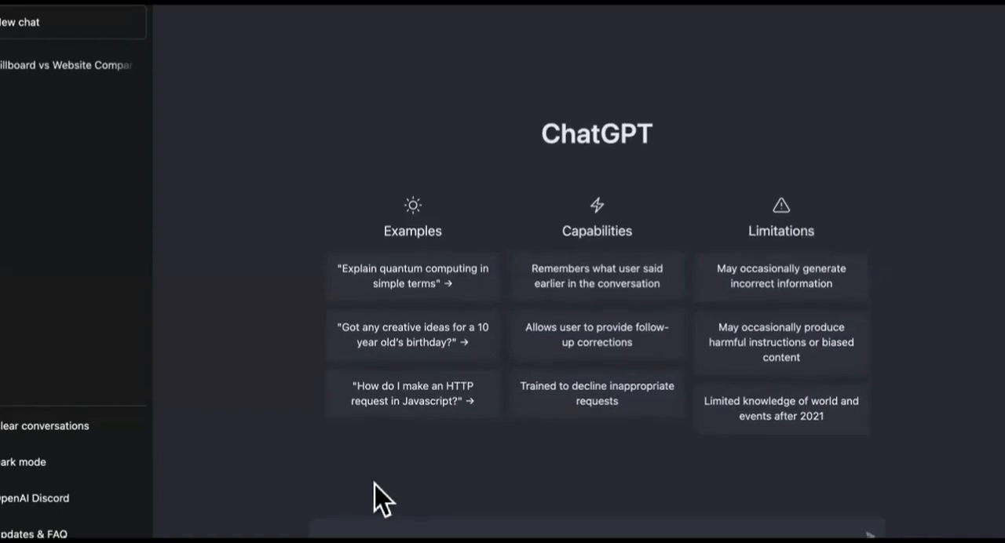
{"action": "mouse_move", "coordinate": [684, 311]}
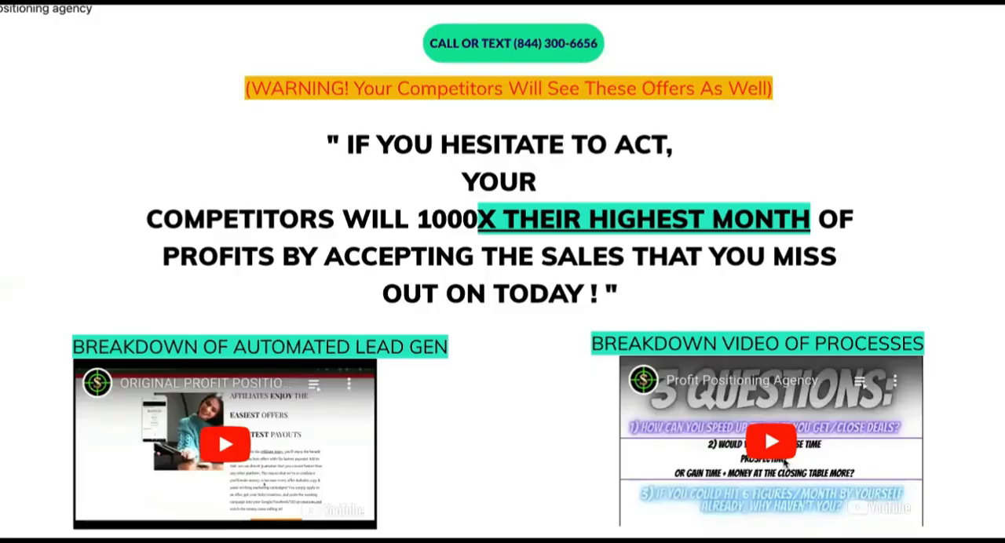
Step: Scroll the agency page down through the priced offer packages and Market Monopoly options
{"action": "scroll", "scroll_direction": "down", "scroll_amount": 3}
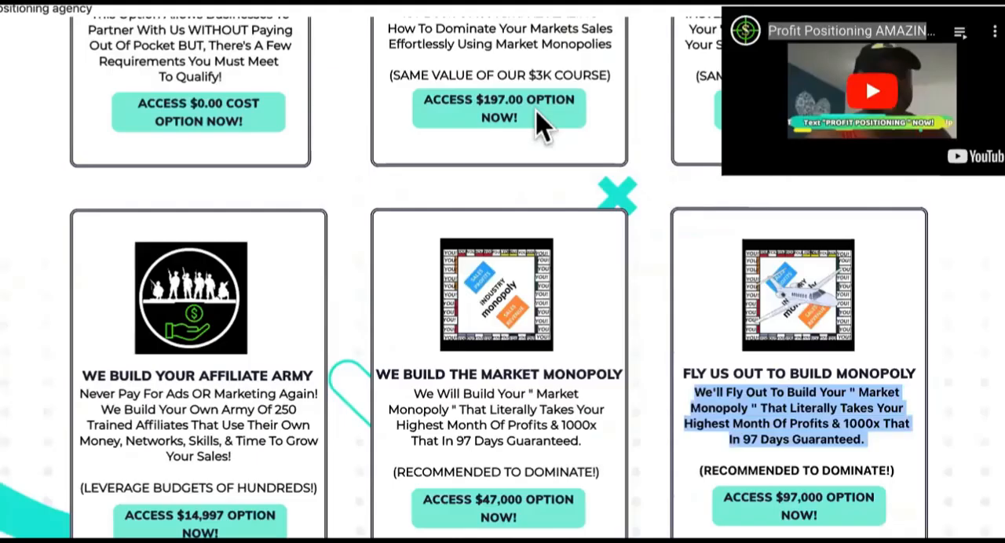
{"action": "scroll", "scroll_direction": "down", "scroll_amount": 3}
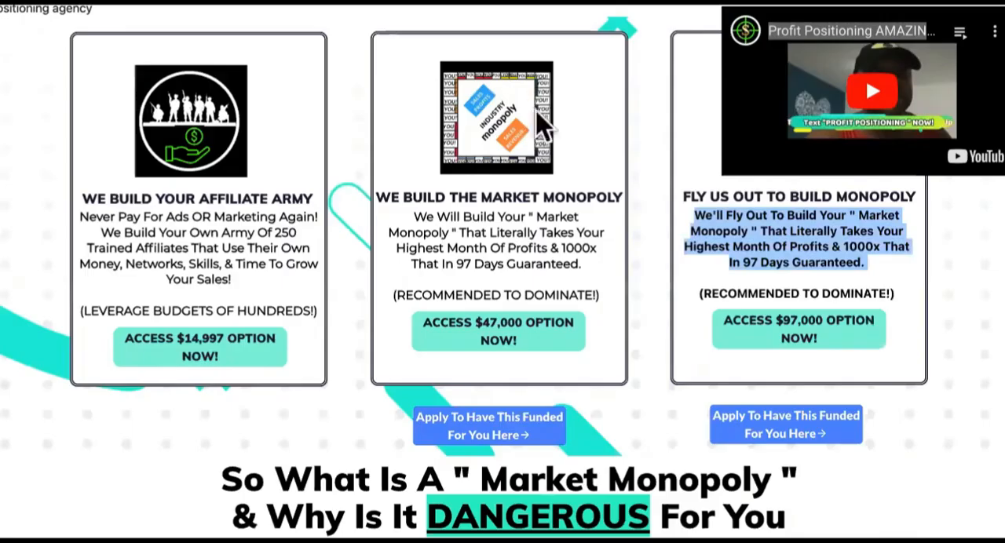
{"action": "scroll", "scroll_direction": "down", "scroll_amount": 3}
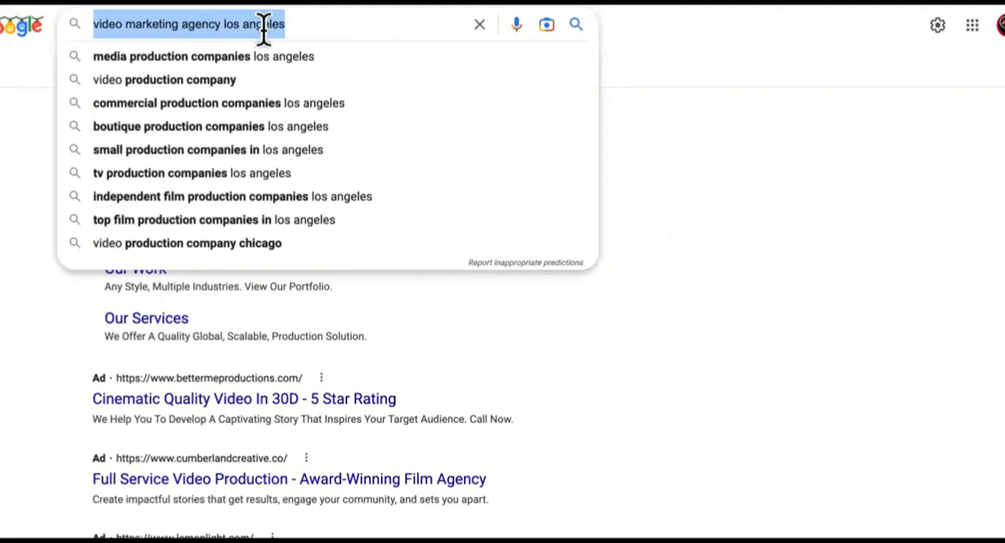
Step: Dismiss suggestions and scroll through the sponsored agencies, Businesses list and map before searching again
{"action": "key", "text": "Return"}
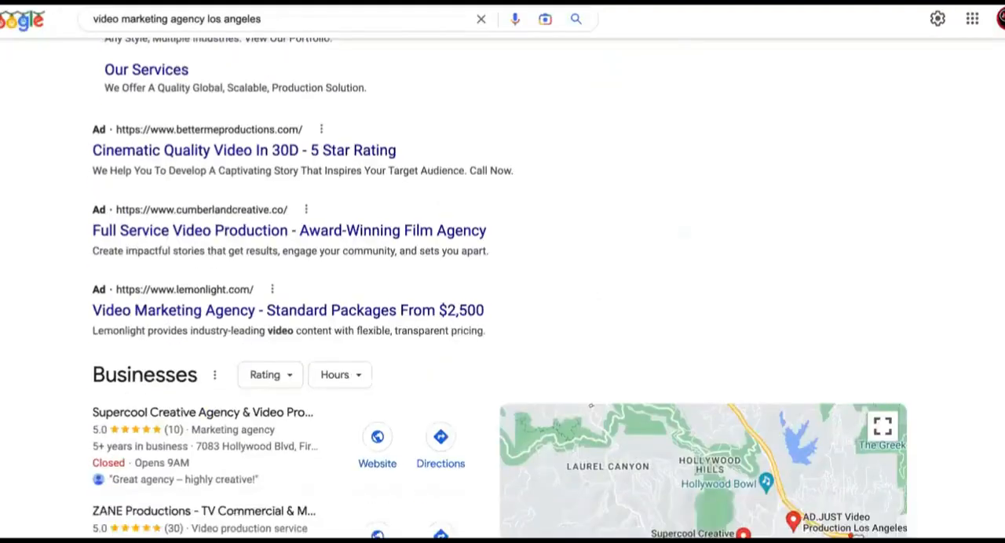
{"action": "scroll", "scroll_direction": "down", "scroll_amount": 3}
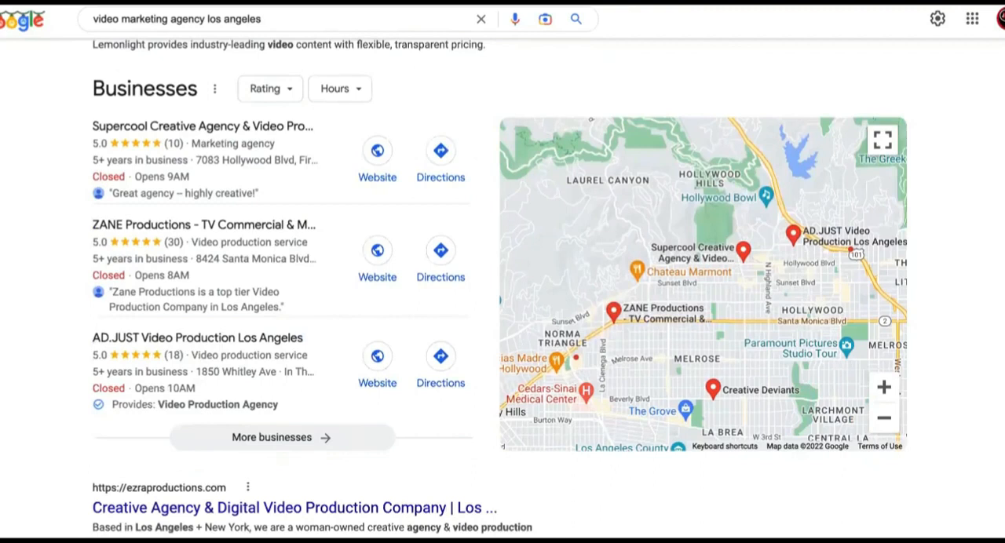
{"action": "scroll", "scroll_direction": "up", "scroll_amount": 3}
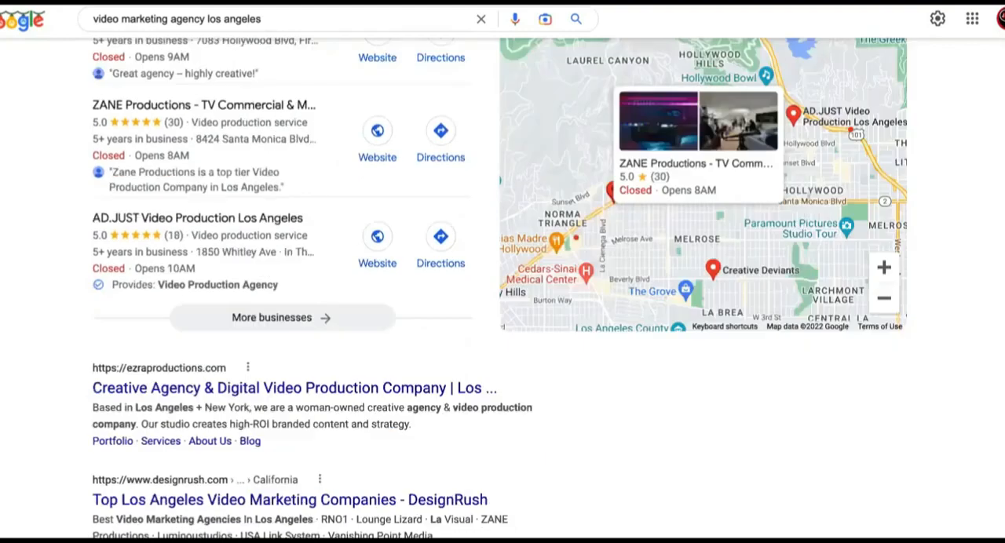
{"action": "scroll", "scroll_direction": "up", "scroll_amount": 3}
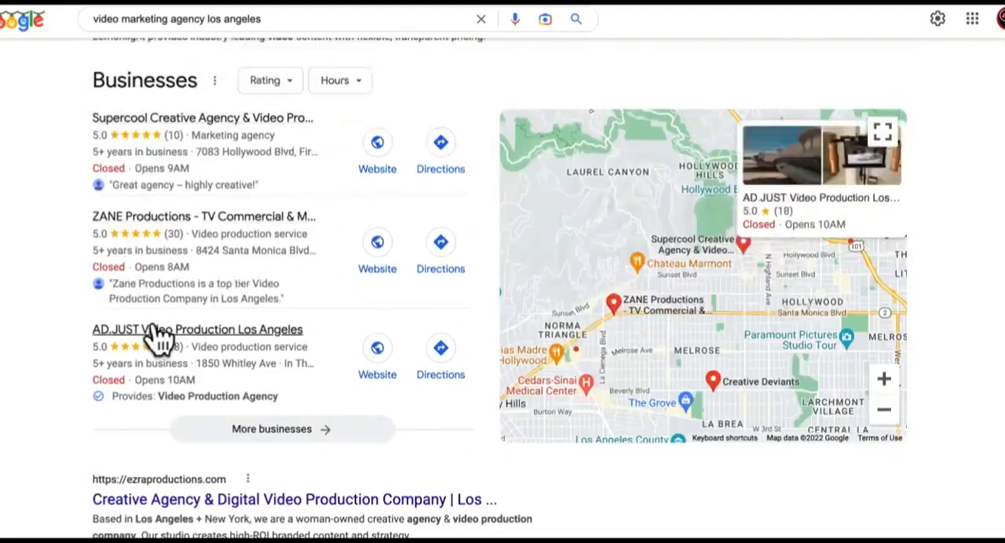
{"action": "scroll", "scroll_direction": "up", "scroll_amount": 3}
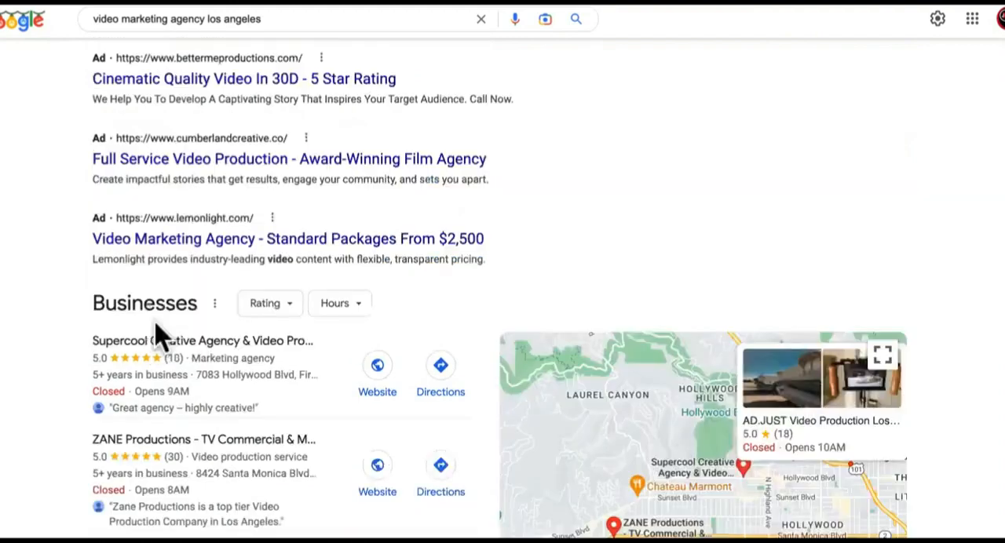
{"action": "scroll", "scroll_direction": "up", "scroll_amount": 3}
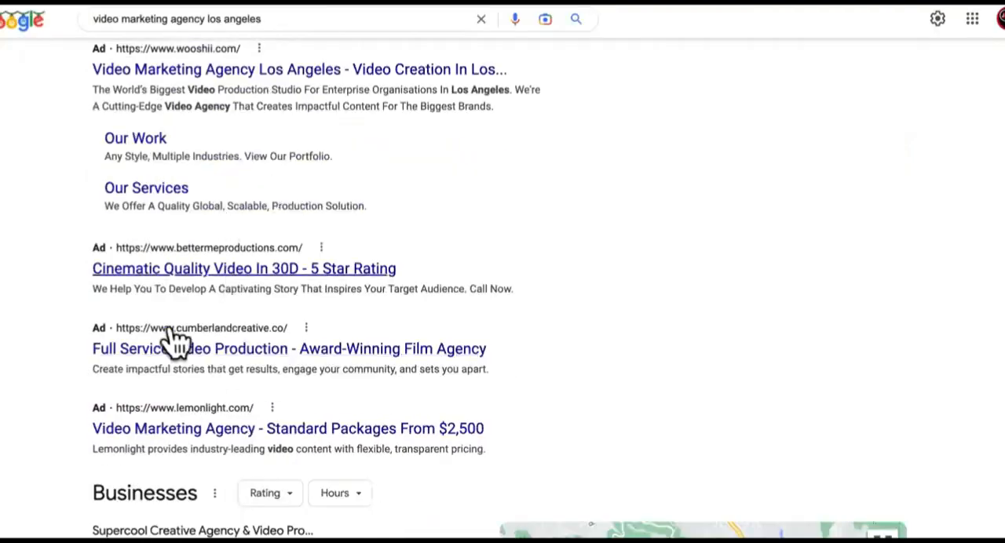
{"action": "scroll", "scroll_direction": "up", "scroll_amount": 3}
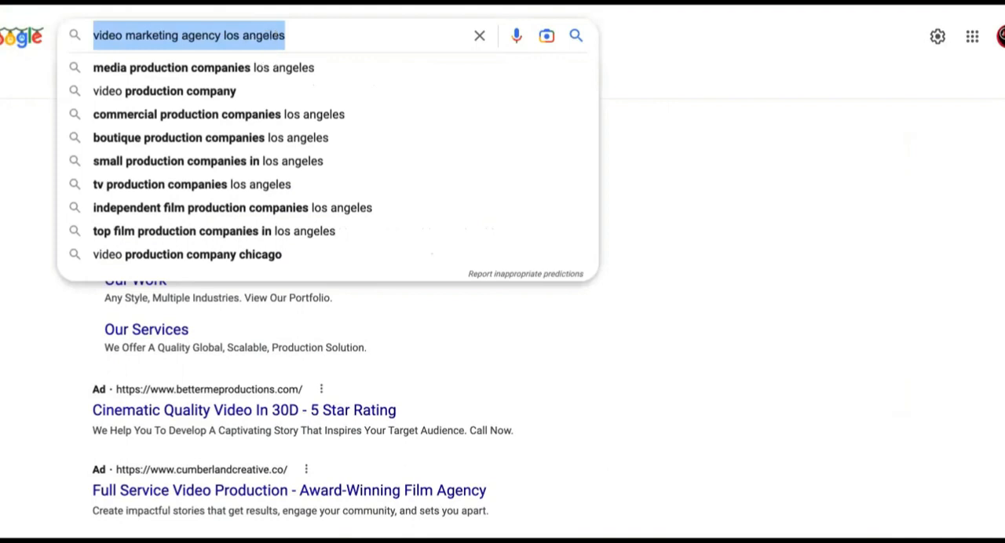
{"action": "key", "text": "Return"}
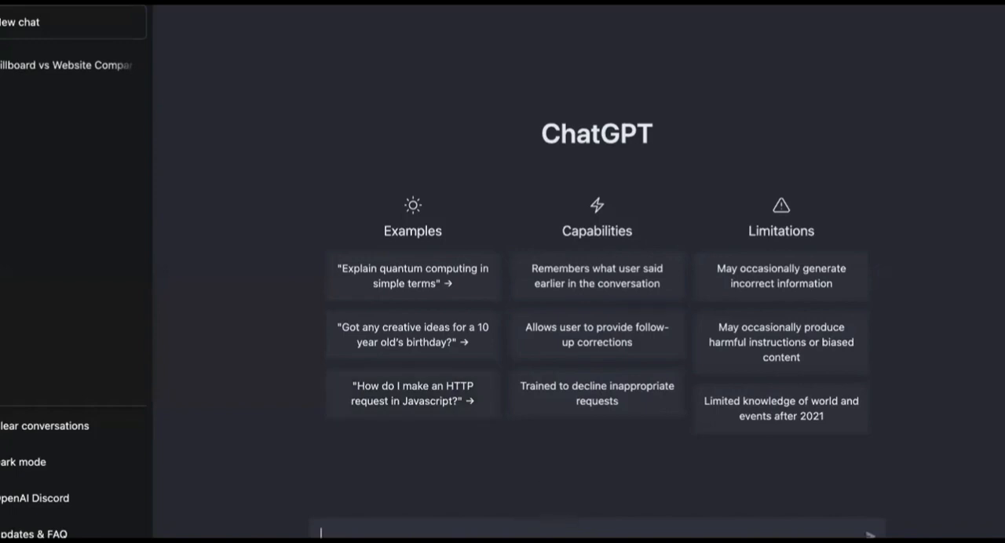
Step: Send the prompt 'write a good script for a video that sells a property'
{"action": "type", "text": "wd"}
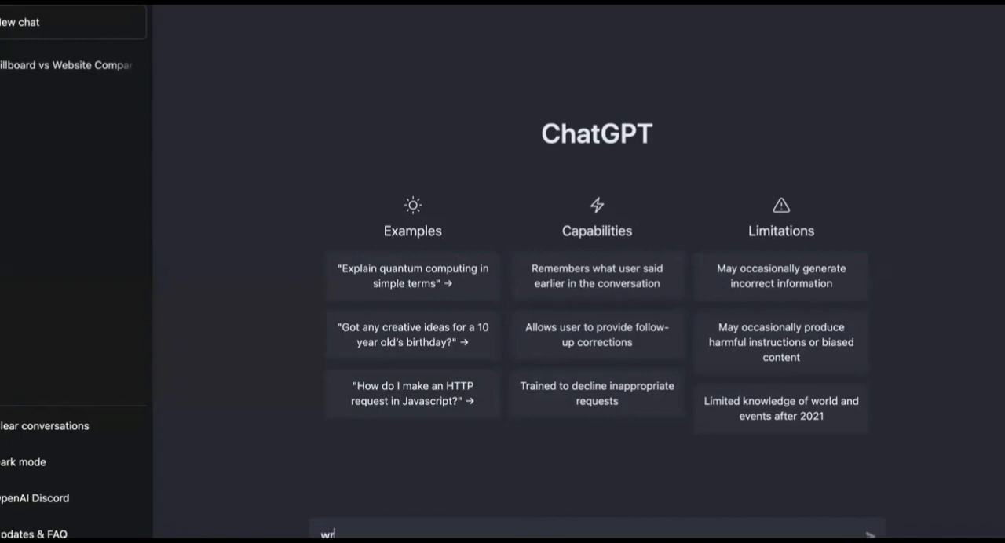
{"action": "type", "text": "te a"}
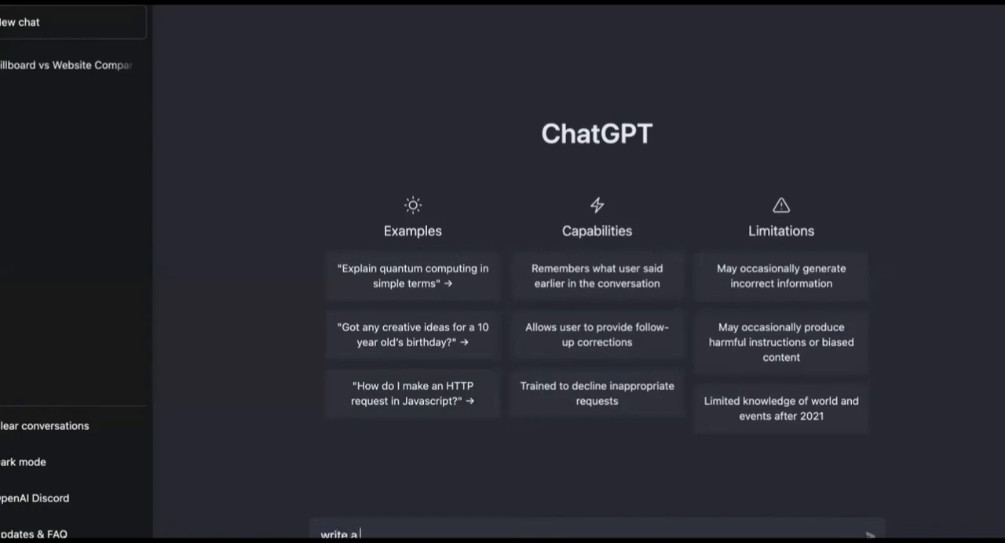
{"action": "type", "text": "vid"}
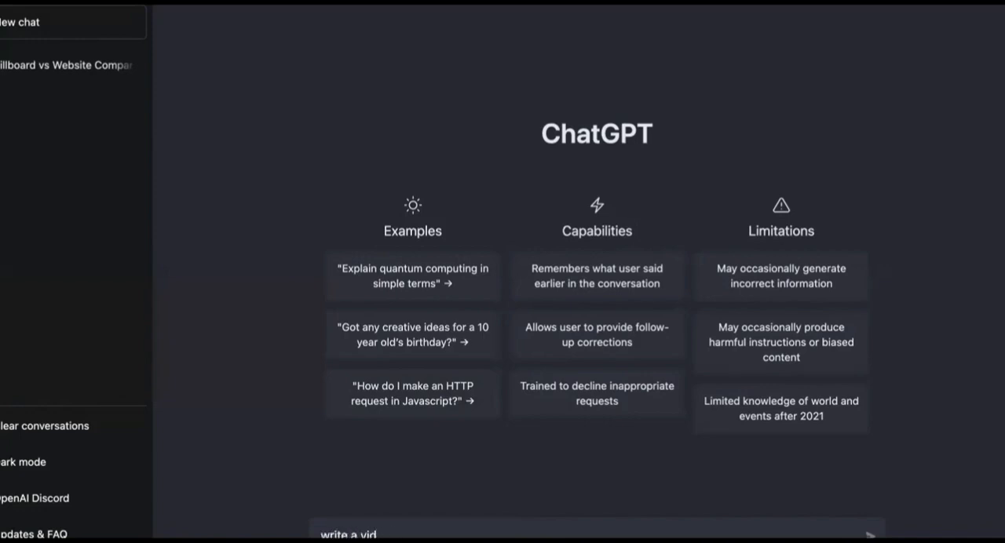
{"action": "type", "text": "good"}
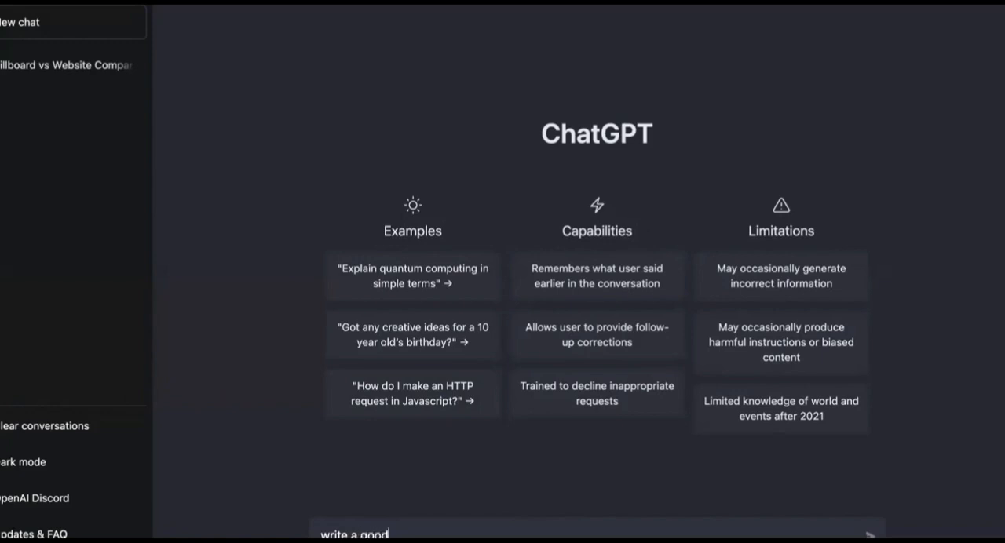
{"action": "type", "text": "script f"}
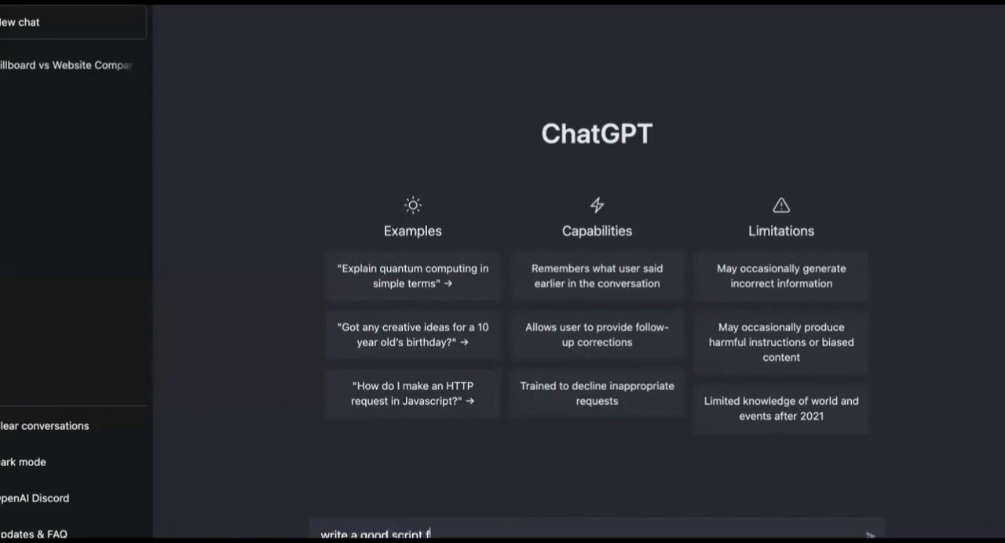
{"action": "type", "text": "or a video"}
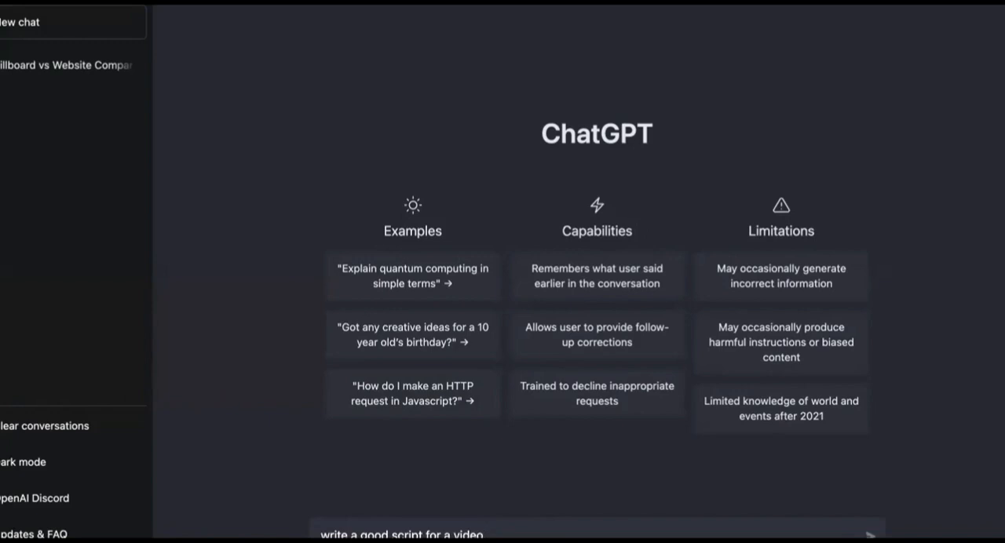
{"action": "type", "text": "sell"}
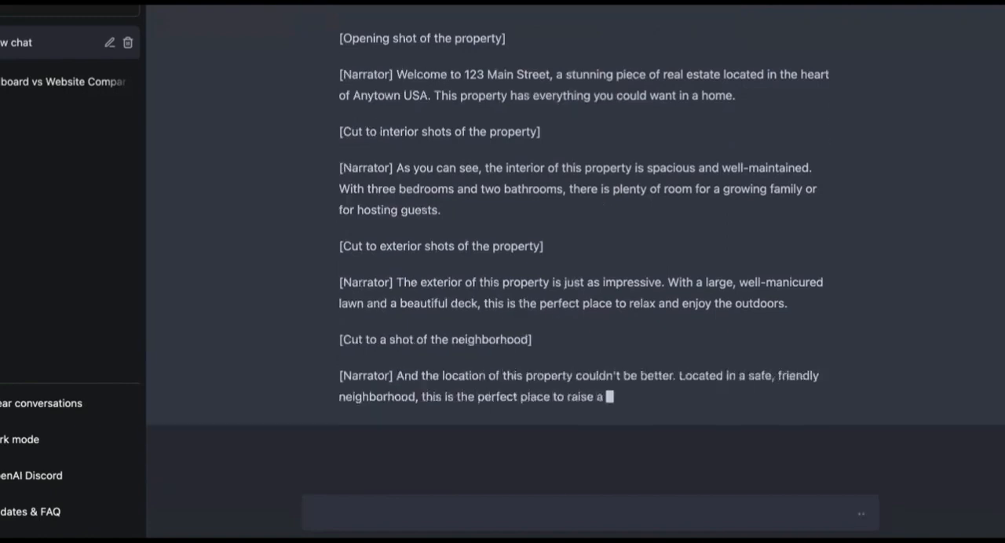
Step: Scroll through the finished 123 Main Street script from opening shot to closing contact details
{"action": "scroll", "scroll_direction": "down", "scroll_amount": 3}
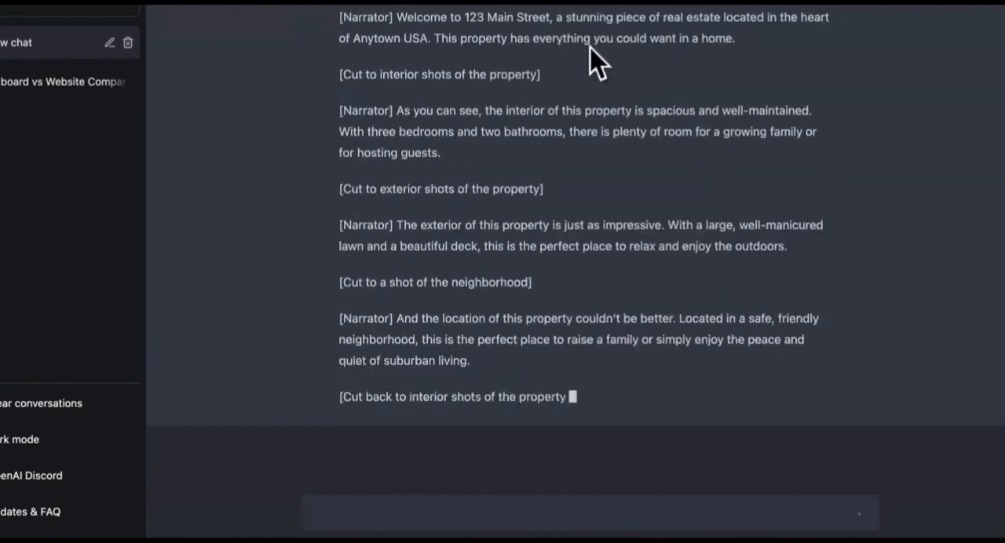
{"action": "scroll", "scroll_direction": "up", "scroll_amount": 3}
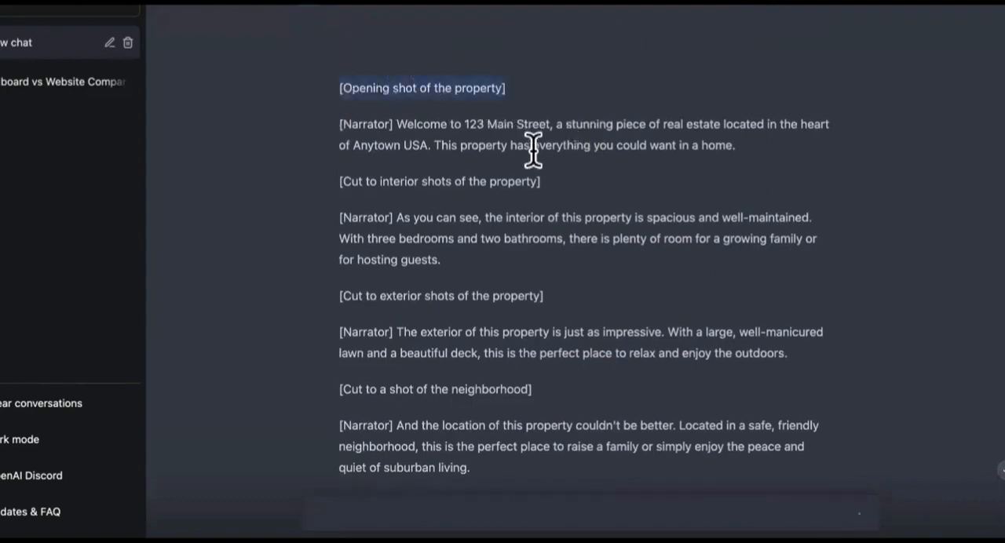
{"action": "scroll", "scroll_direction": "down", "scroll_amount": 3}
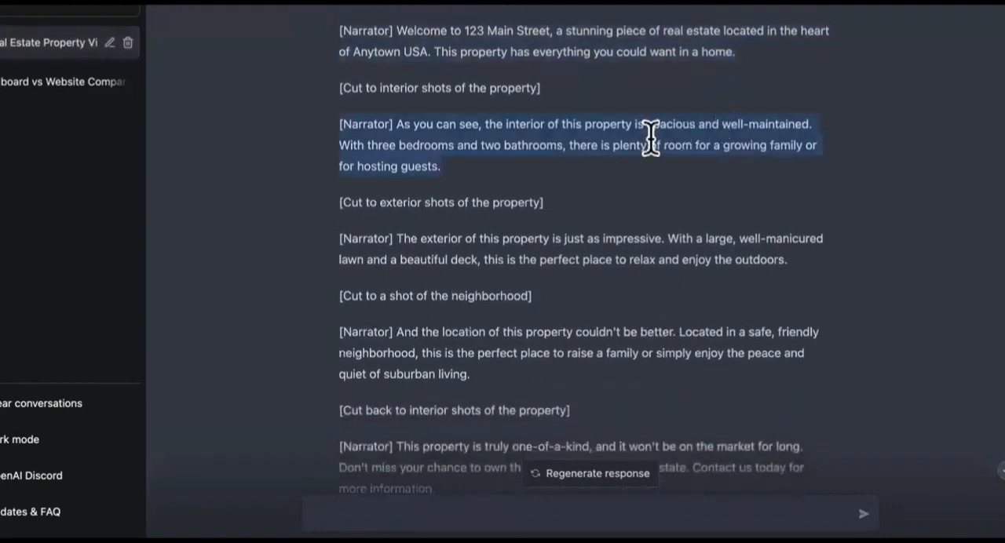
{"action": "scroll", "scroll_direction": "down", "scroll_amount": 3}
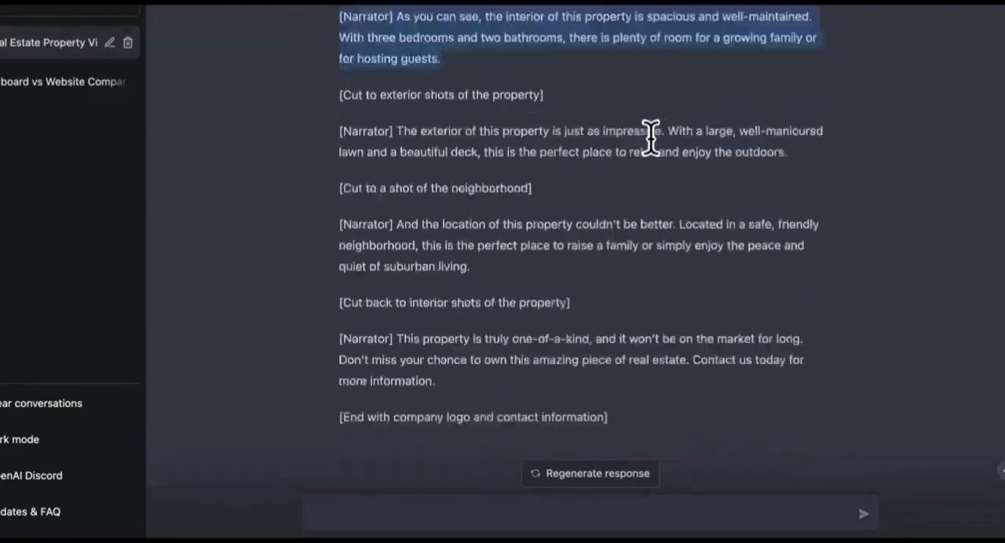
{"action": "scroll", "scroll_direction": "up", "scroll_amount": 3}
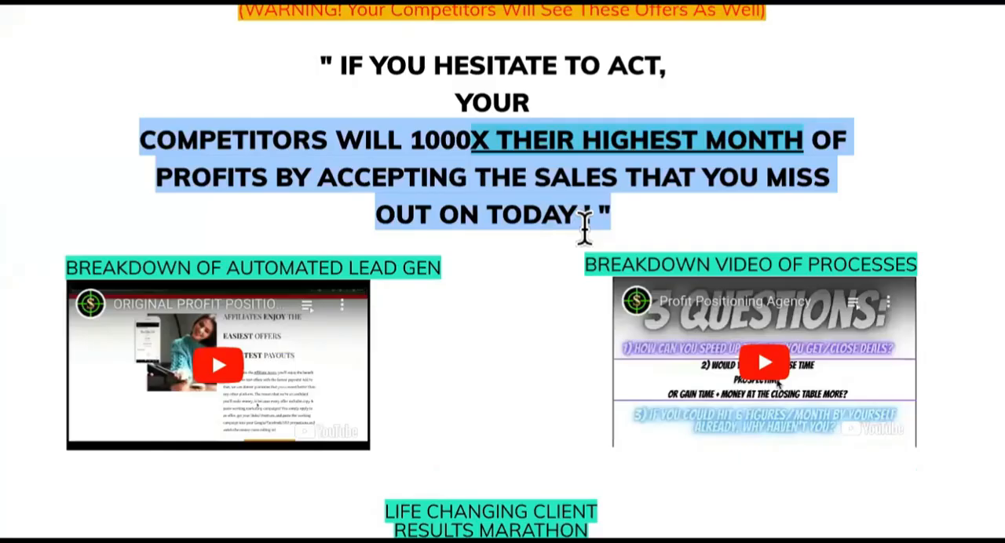
Step: Scroll past the Market Monopoly offer cards to the live examples video
{"action": "scroll", "scroll_direction": "down", "scroll_amount": 3}
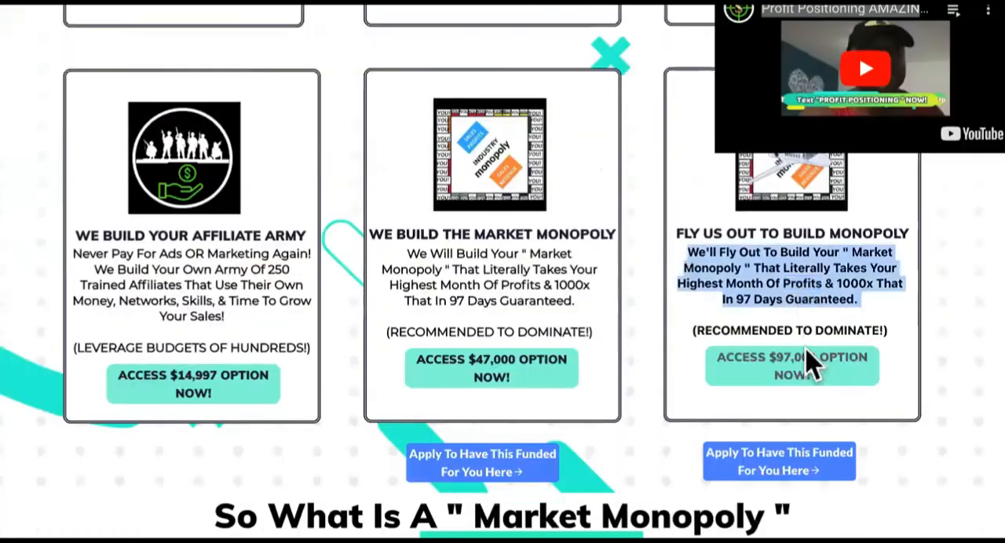
{"action": "mouse_move", "coordinate": [499, 259]}
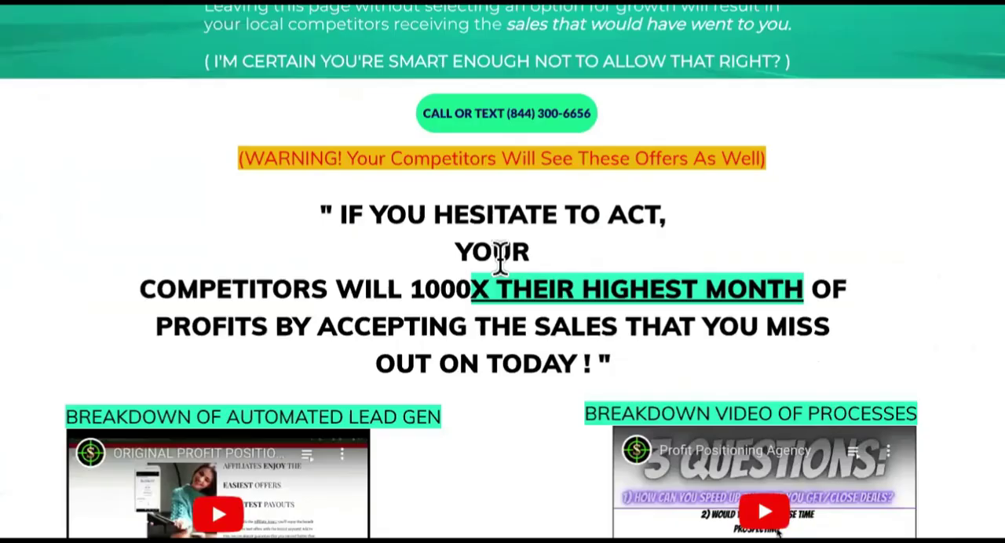
{"action": "scroll", "scroll_direction": "down", "scroll_amount": 3}
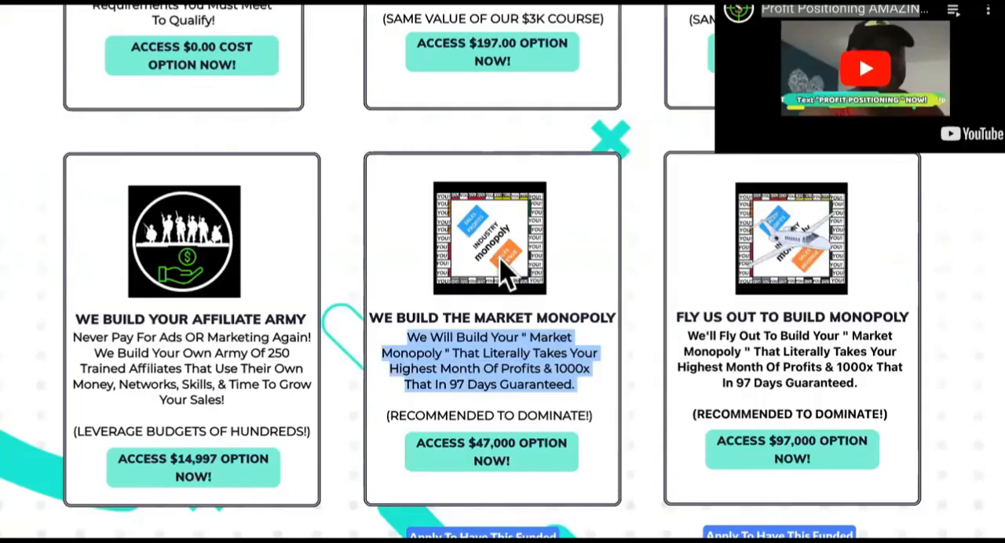
{"action": "scroll", "scroll_direction": "up", "scroll_amount": 3}
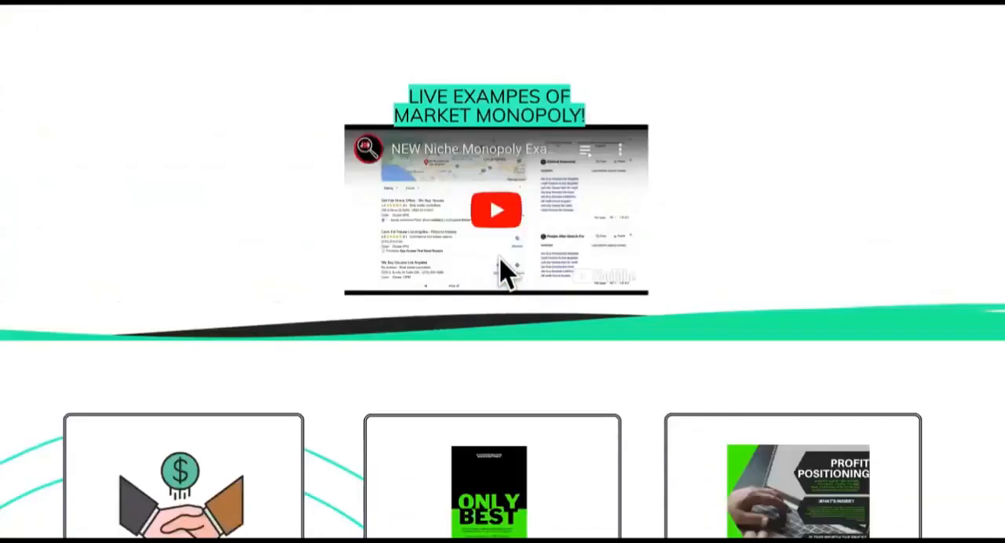
Step: Search 'video marketing agency los angeles' and scroll past the ads to the Businesses list and map
{"action": "left_click", "coordinate": [496, 211]}
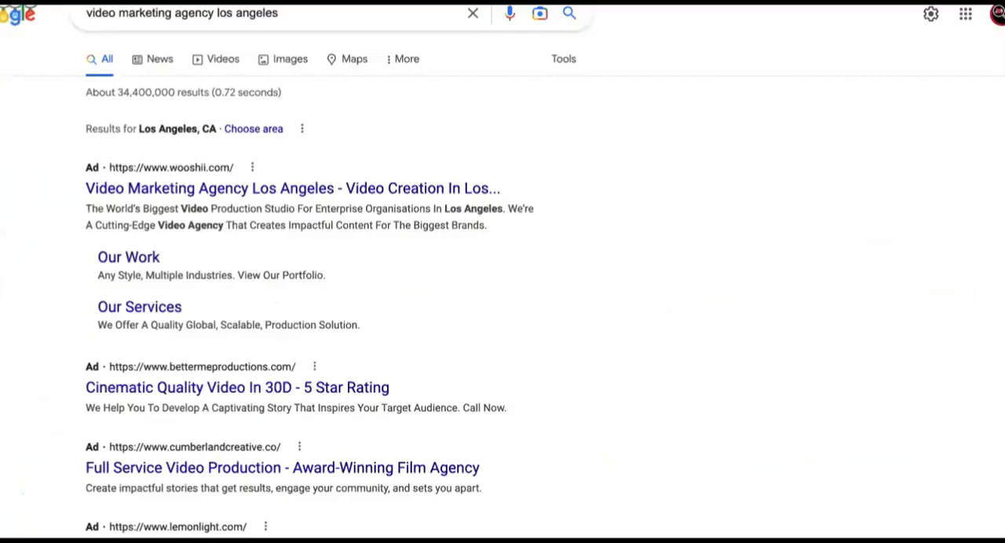
{"action": "scroll", "scroll_direction": "down", "scroll_amount": 3}
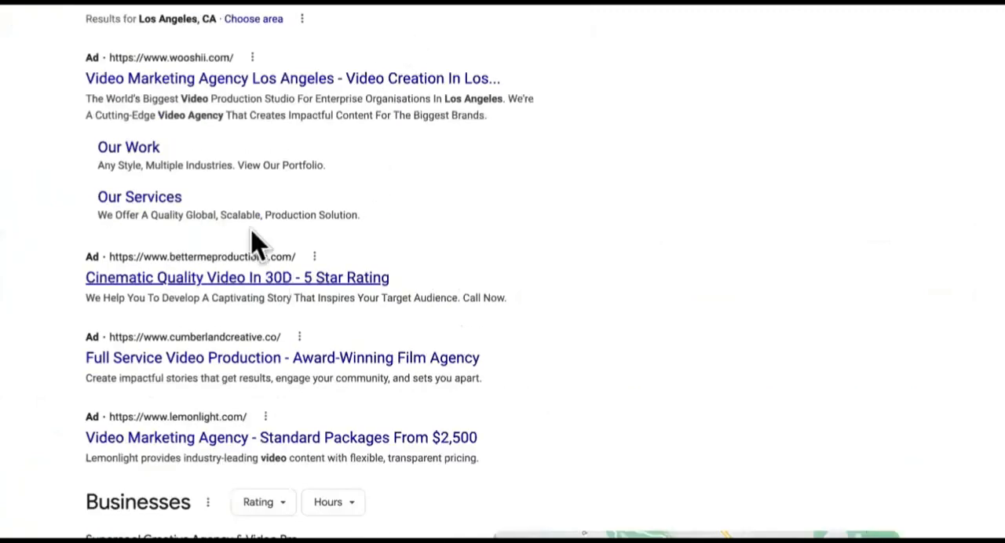
{"action": "scroll", "scroll_direction": "down", "scroll_amount": 3}
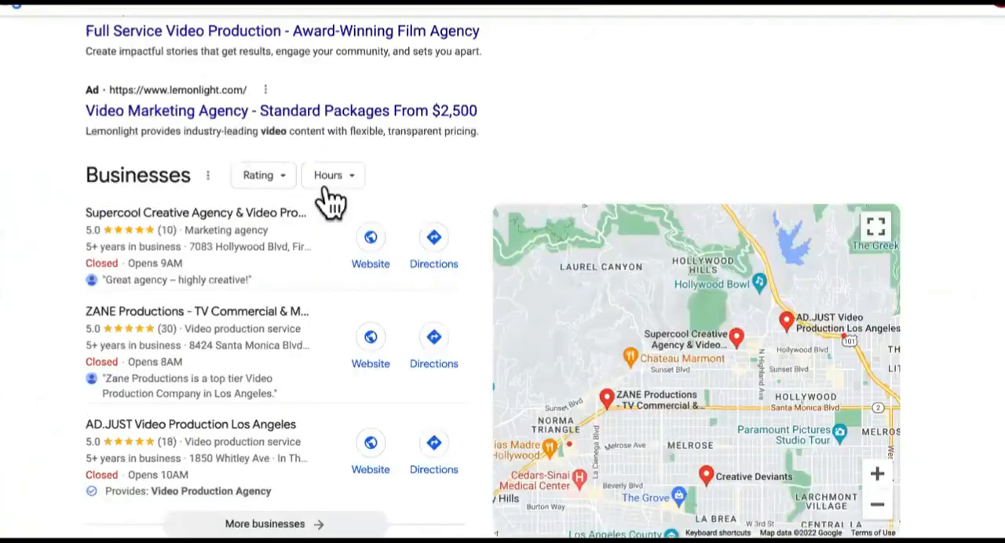
{"action": "scroll", "scroll_direction": "down", "scroll_amount": 3}
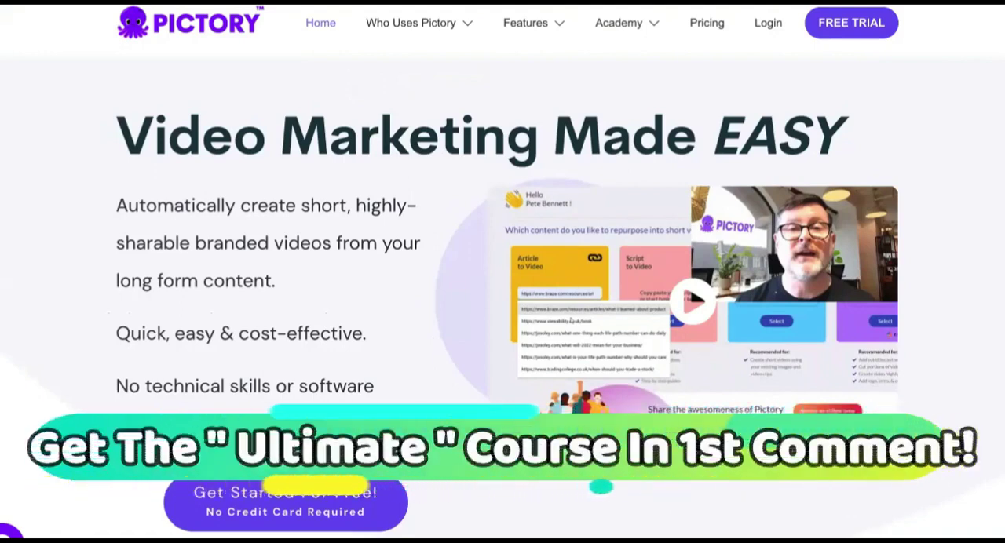
Step: Highlight Pictory's short branded videos intro, then scroll through testimonials to the Video Marketing Toolkit
{"action": "triple_click", "coordinate": [228, 128]}
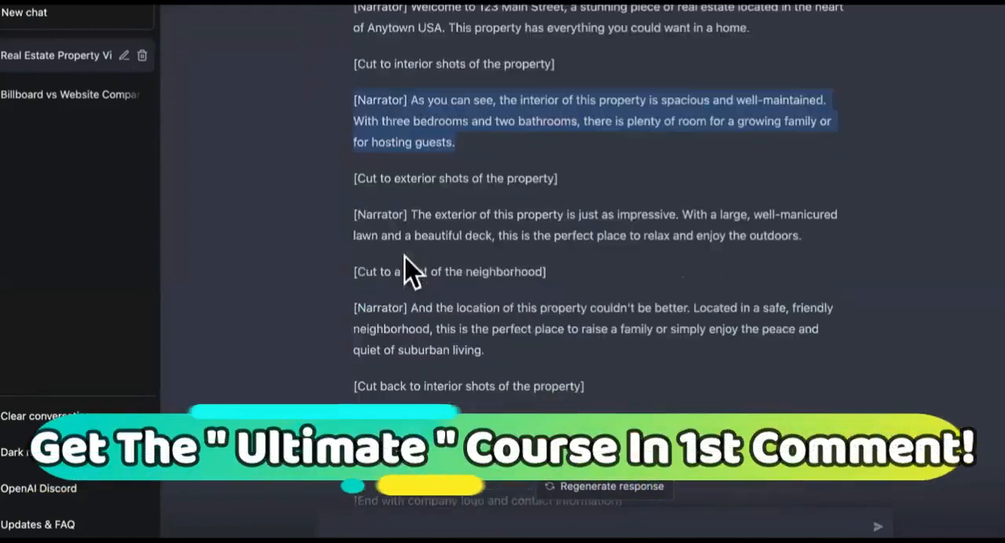
{"action": "scroll", "scroll_direction": "up", "scroll_amount": 3}
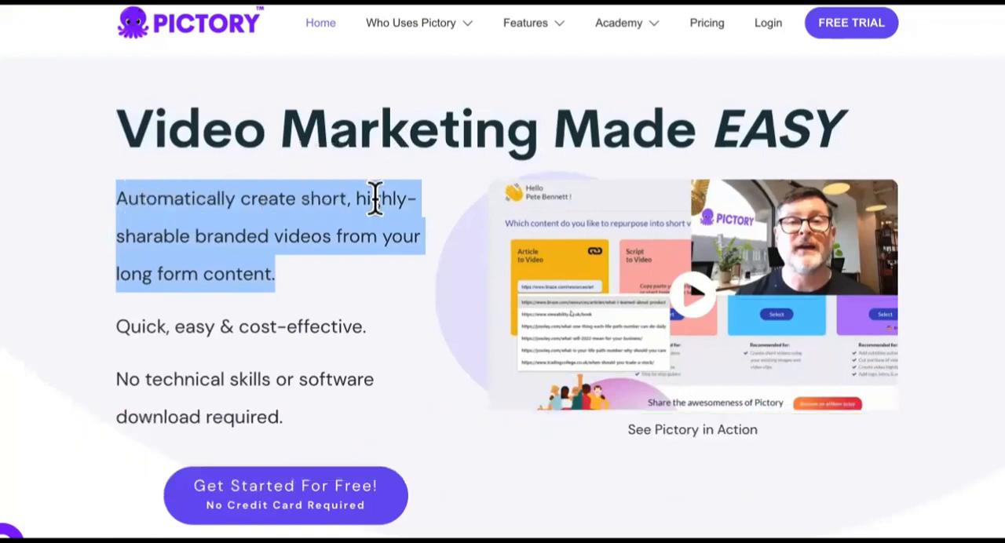
{"action": "mouse_move", "coordinate": [305, 242]}
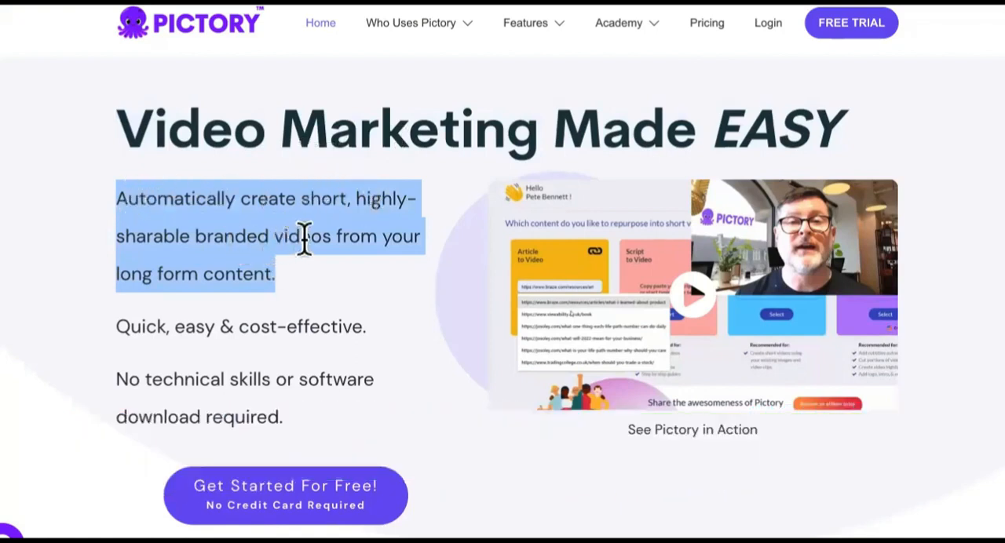
{"action": "scroll", "scroll_direction": "down", "scroll_amount": 3}
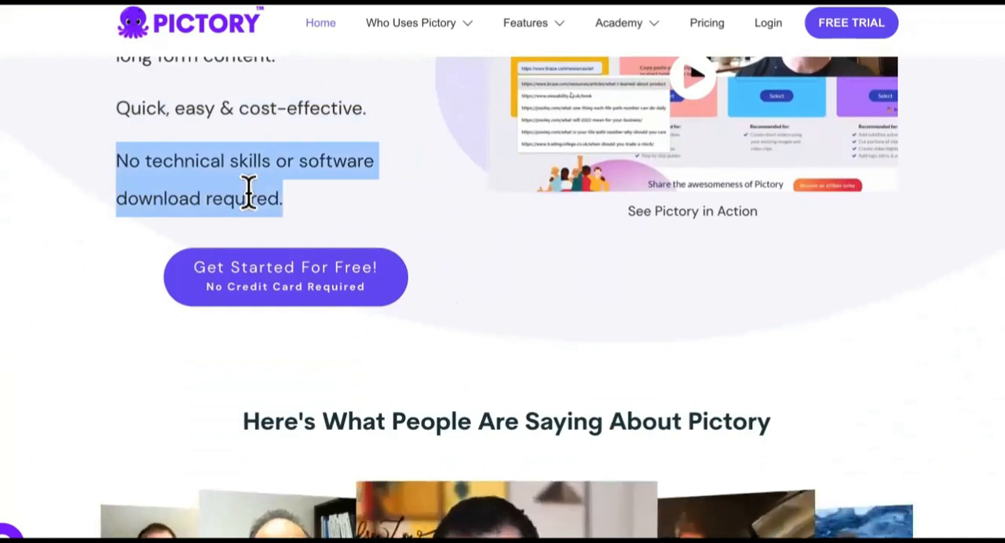
{"action": "scroll", "scroll_direction": "down", "scroll_amount": 3}
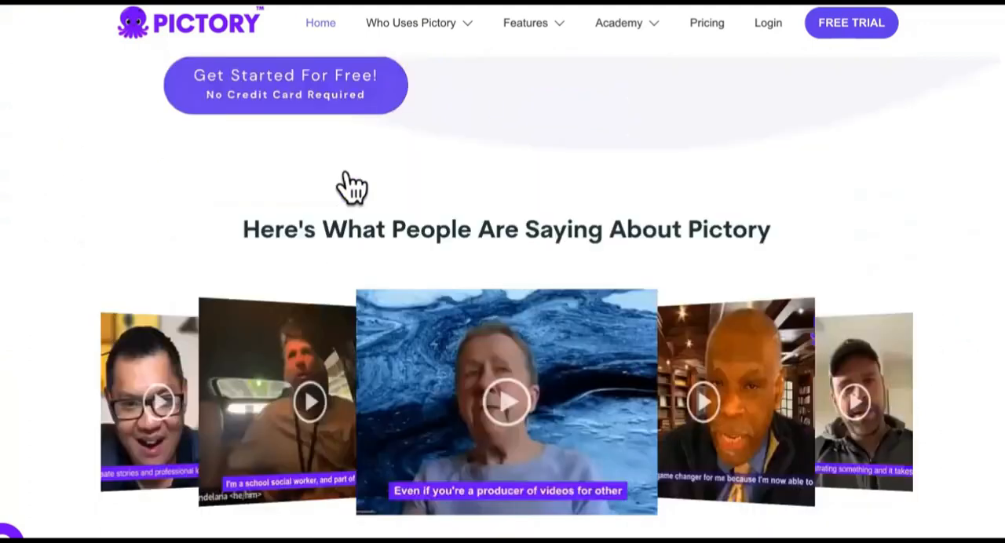
{"action": "scroll", "scroll_direction": "down", "scroll_amount": 3}
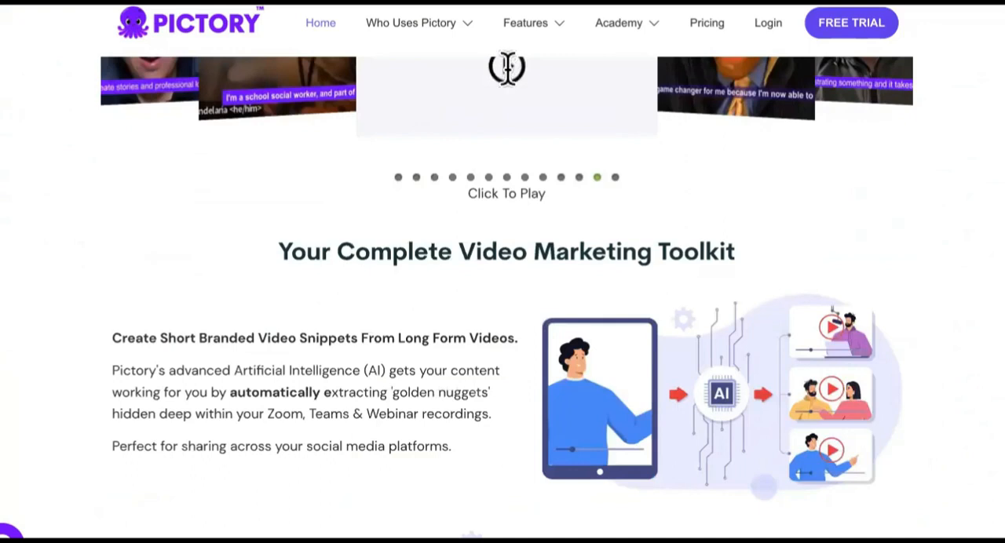
{"action": "scroll", "scroll_direction": "down", "scroll_amount": 3}
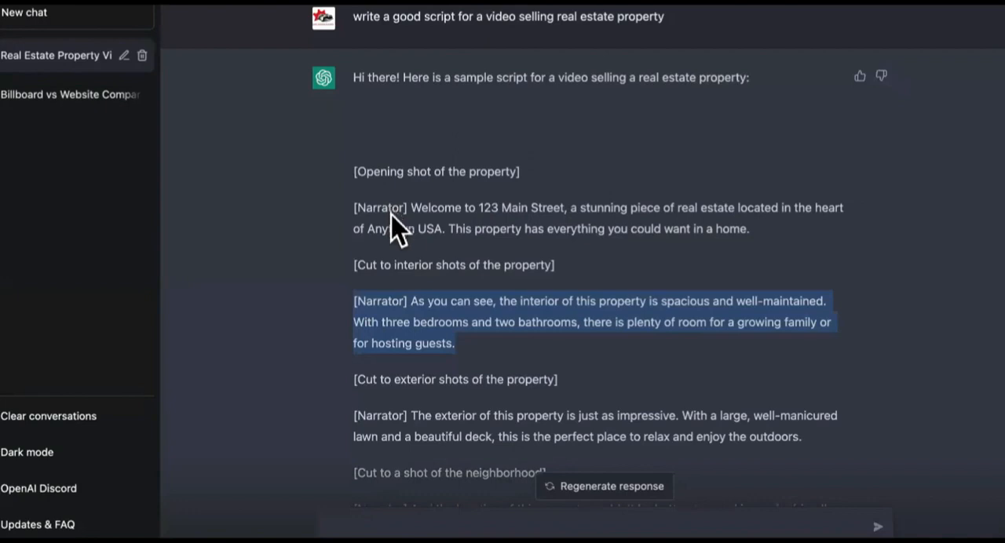
Step: Send the follow-up 'go into detail about the house that you're' selling and review the richer script
{"action": "scroll", "scroll_direction": "down", "scroll_amount": 3}
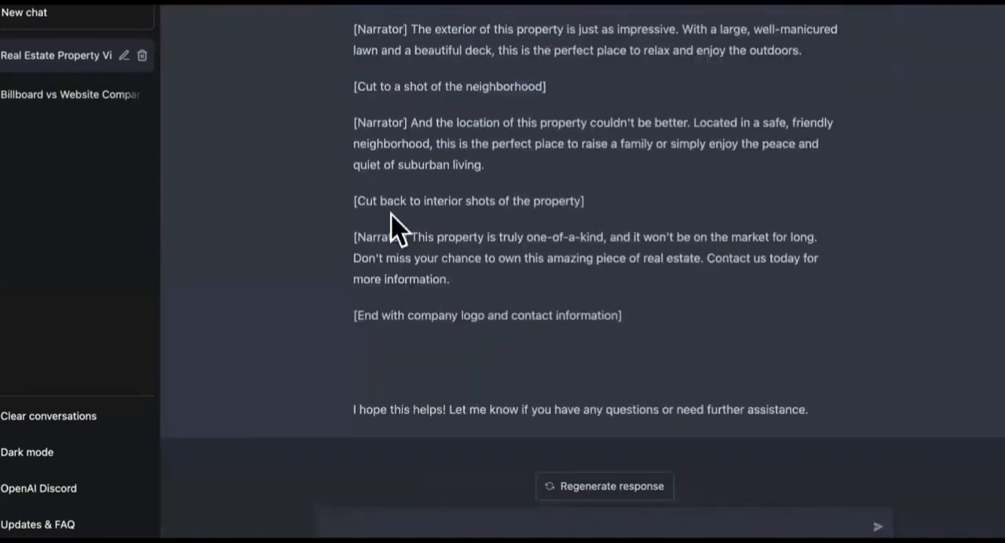
{"action": "mouse_move", "coordinate": [510, 484]}
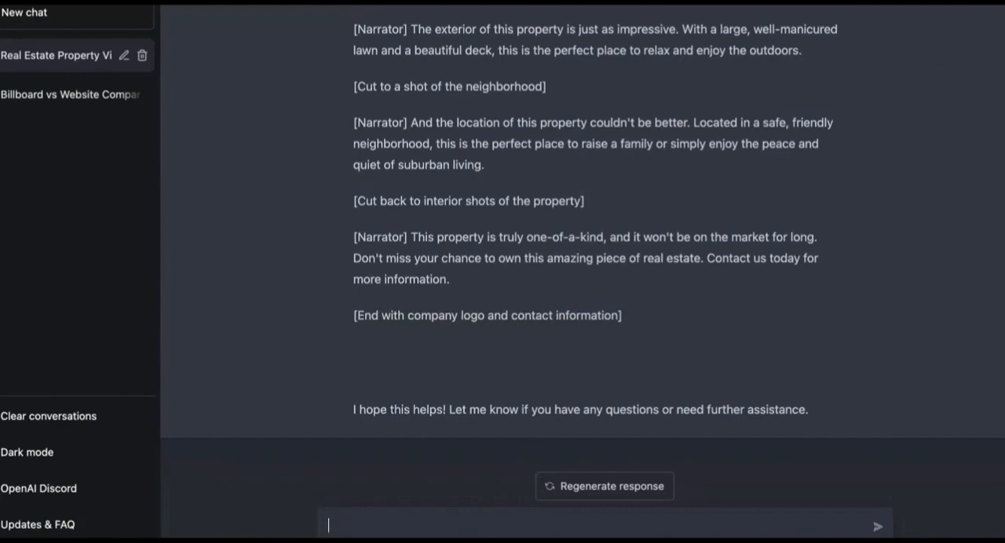
{"action": "type", "text": "go i"}
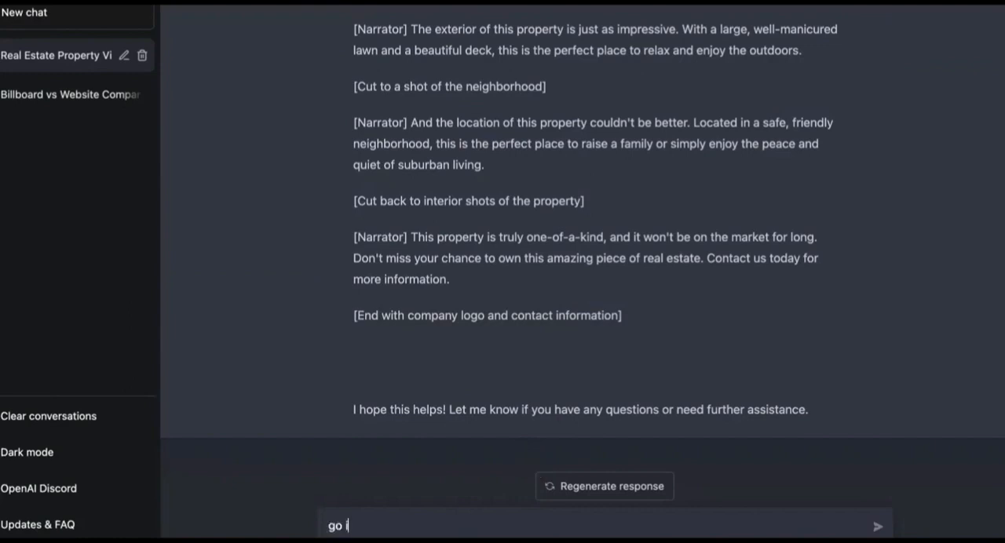
{"action": "type", "text": "nto detail"}
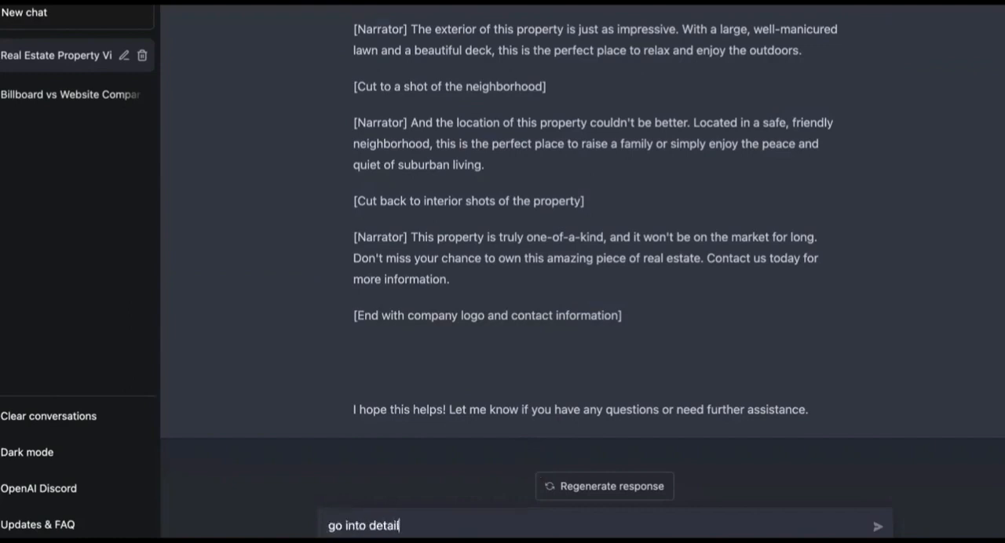
{"action": "type", "text": "about the"}
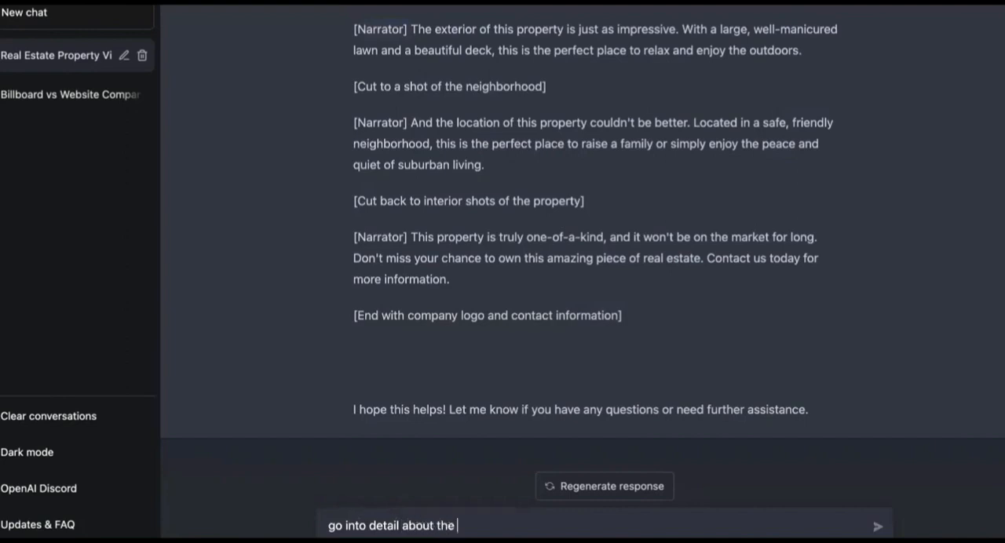
{"action": "type", "text": "house that you're"}
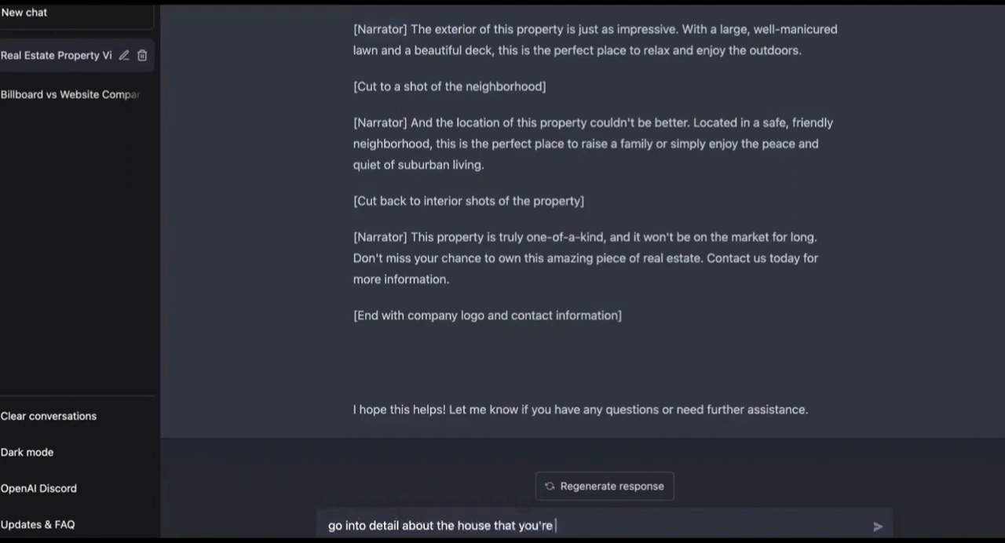
{"action": "left_click", "coordinate": [876, 525]}
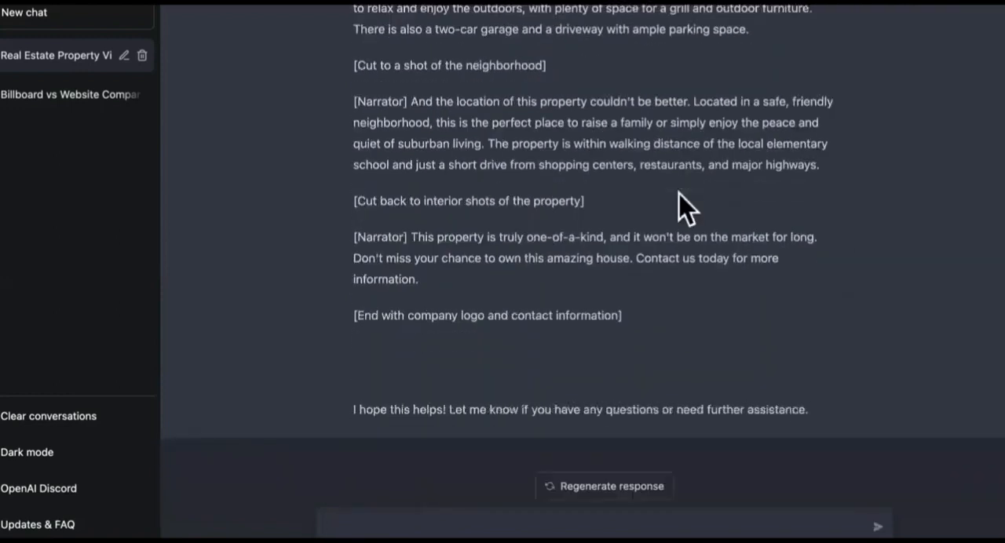
{"action": "scroll", "scroll_direction": "up", "scroll_amount": 3}
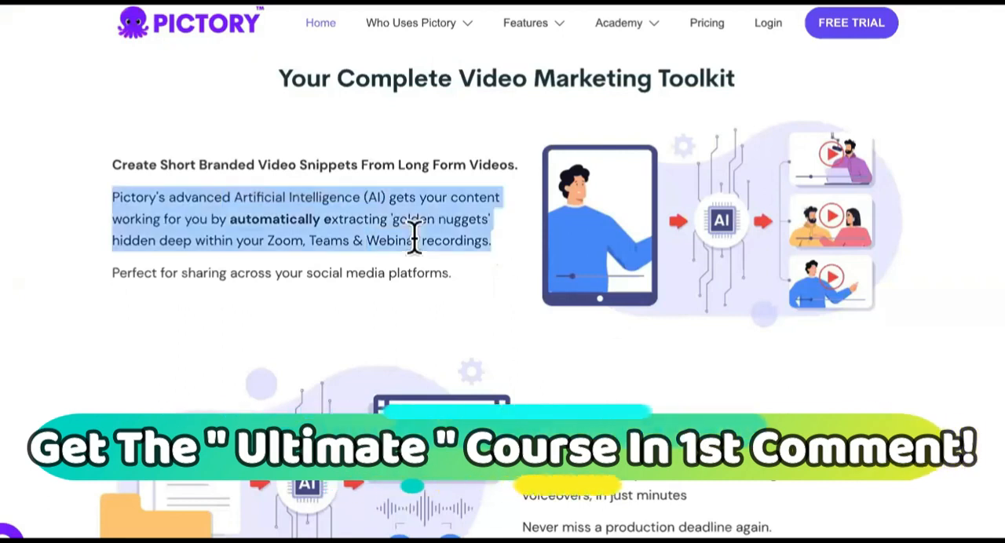
Step: Scroll through Pictory's feature sections and reviews, highlighting the short video snippets feature card
{"action": "scroll", "scroll_direction": "down", "scroll_amount": 3}
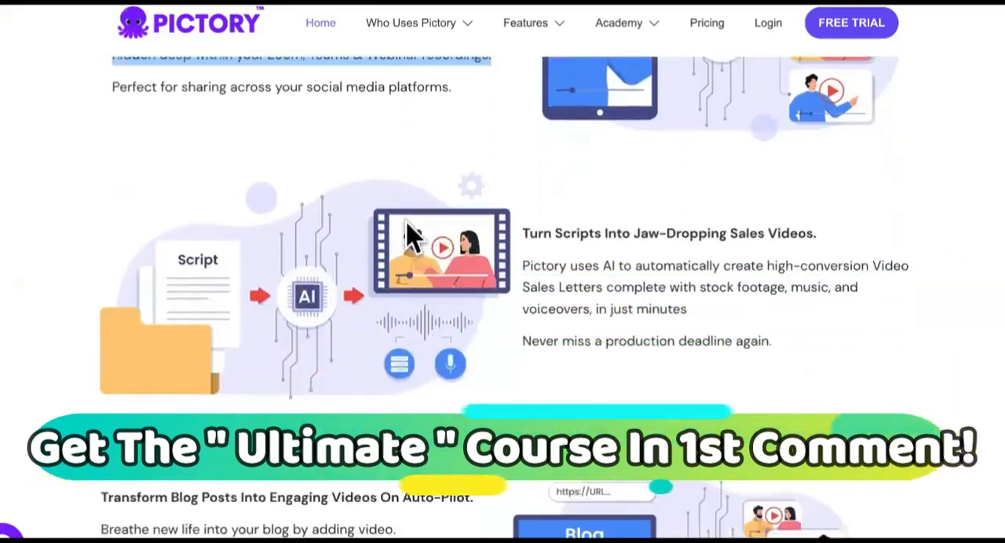
{"action": "scroll", "scroll_direction": "down", "scroll_amount": 3}
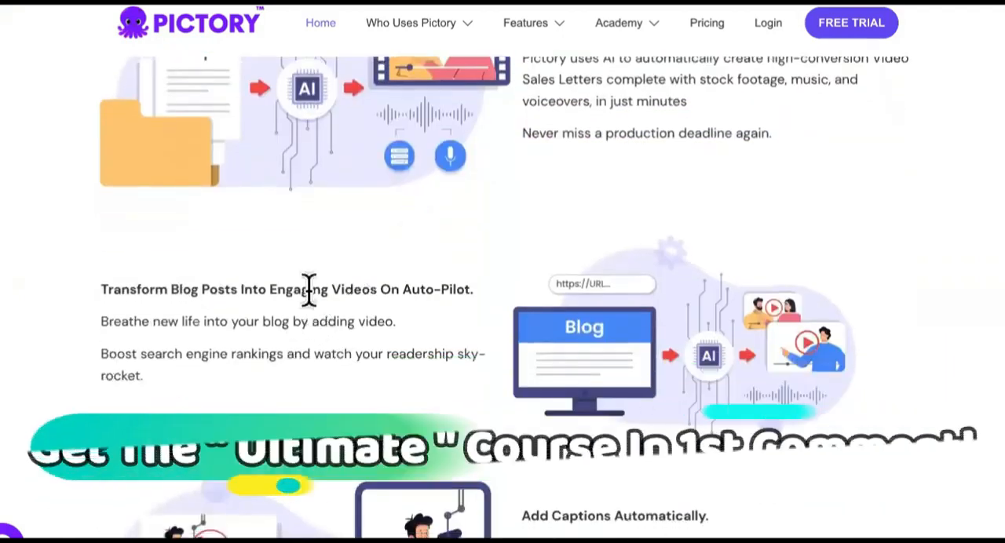
{"action": "scroll", "scroll_direction": "down", "scroll_amount": 3}
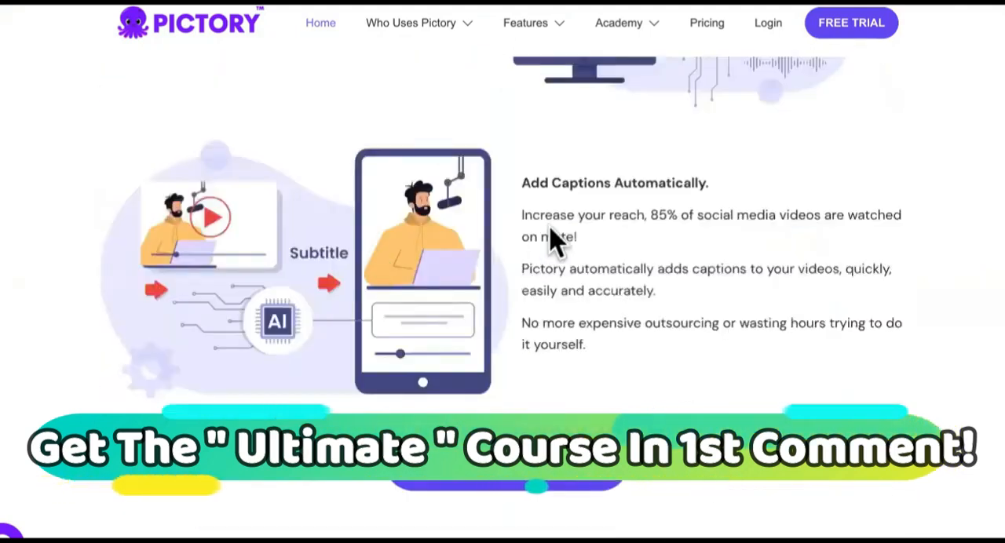
{"action": "scroll", "scroll_direction": "down", "scroll_amount": 3}
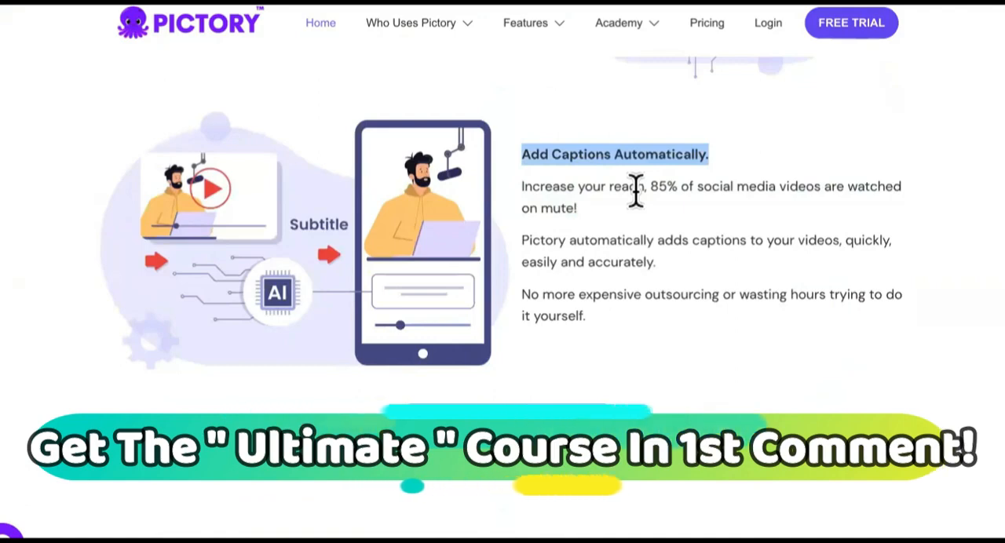
{"action": "scroll", "scroll_direction": "down", "scroll_amount": 3}
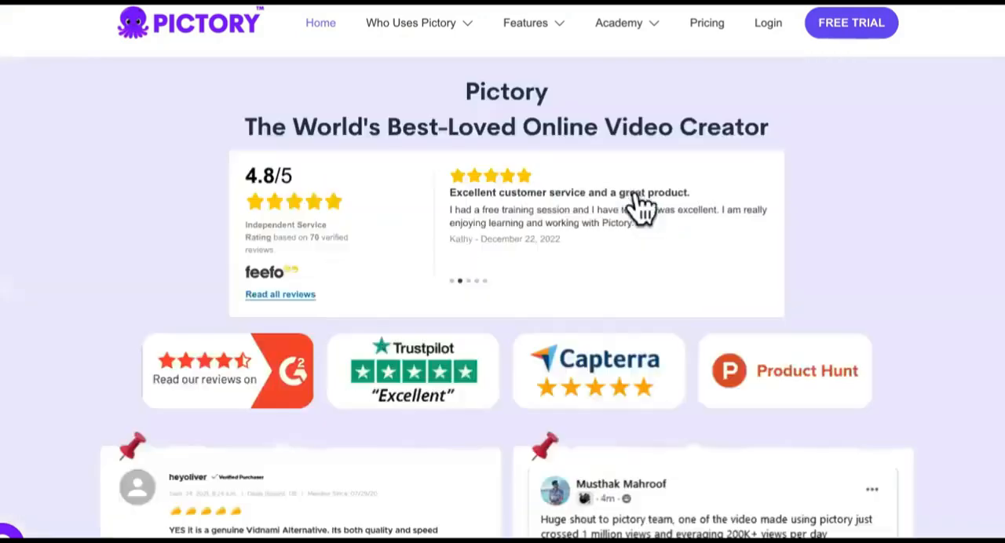
{"action": "scroll", "scroll_direction": "down", "scroll_amount": 3}
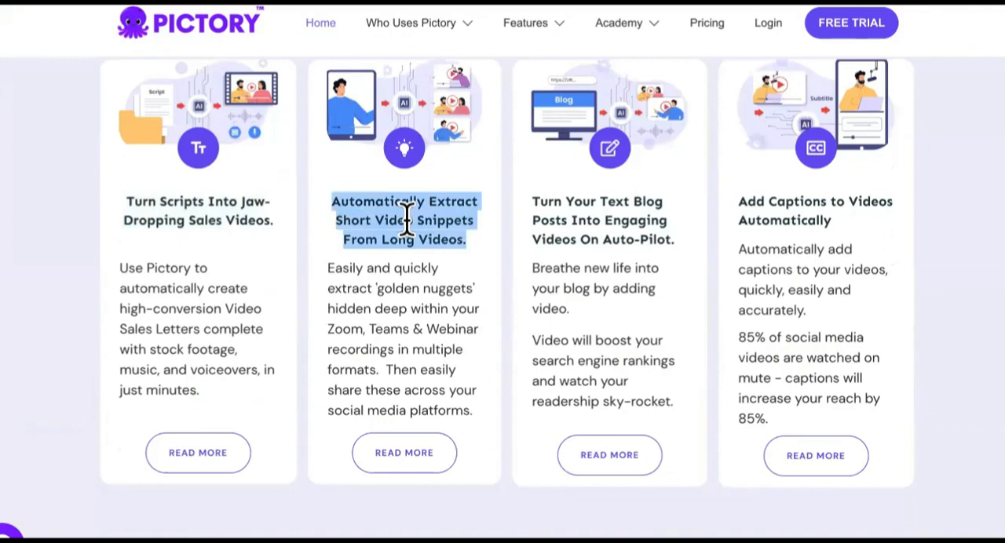
{"action": "mouse_move", "coordinate": [503, 251]}
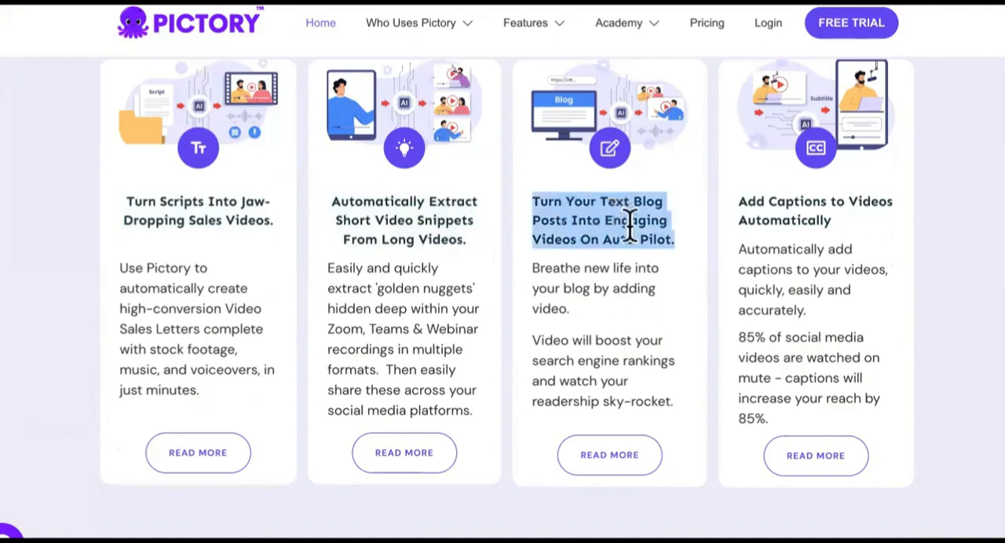
{"action": "scroll", "scroll_direction": "down", "scroll_amount": 3}
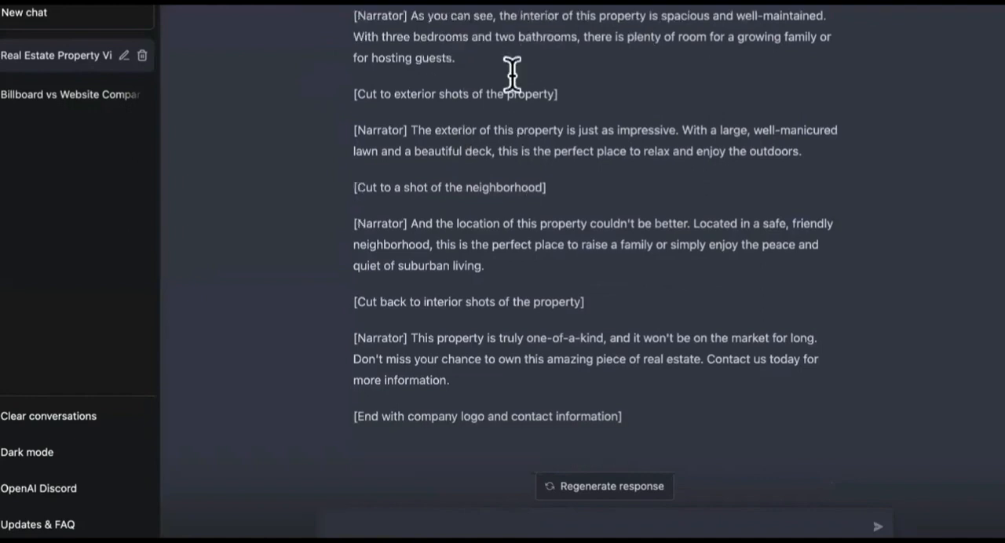
{"action": "mouse_move", "coordinate": [556, 149]}
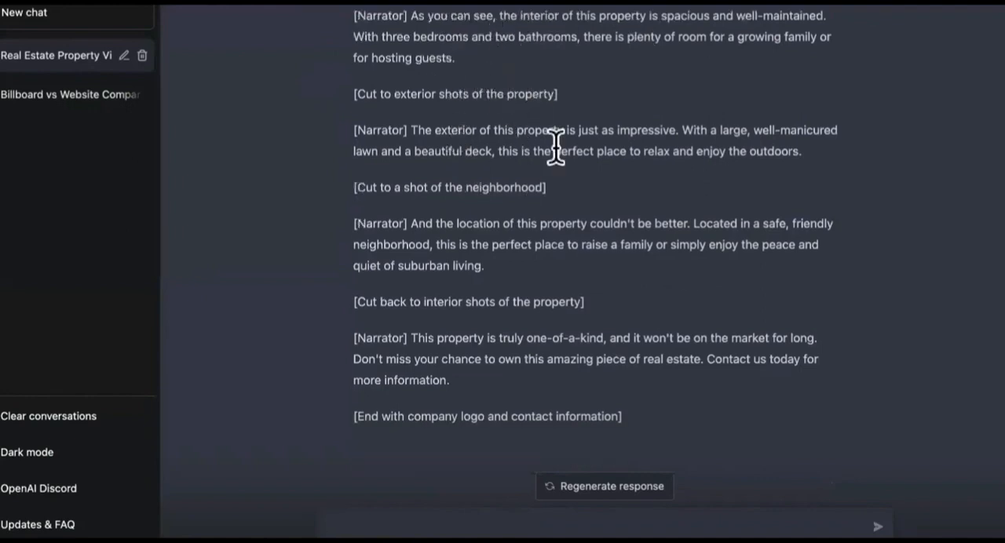
{"action": "mouse_move", "coordinate": [600, 23]}
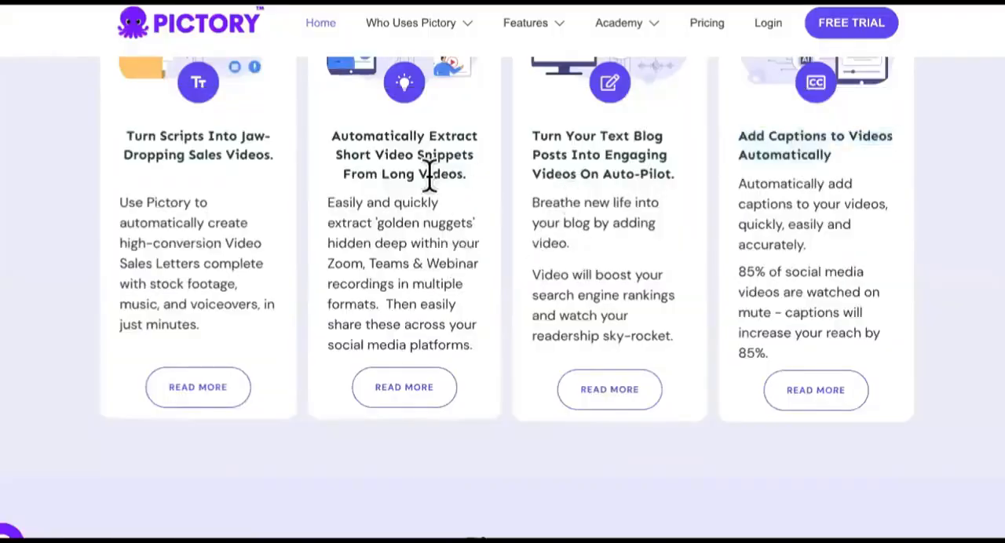
{"action": "triple_click", "coordinate": [405, 153]}
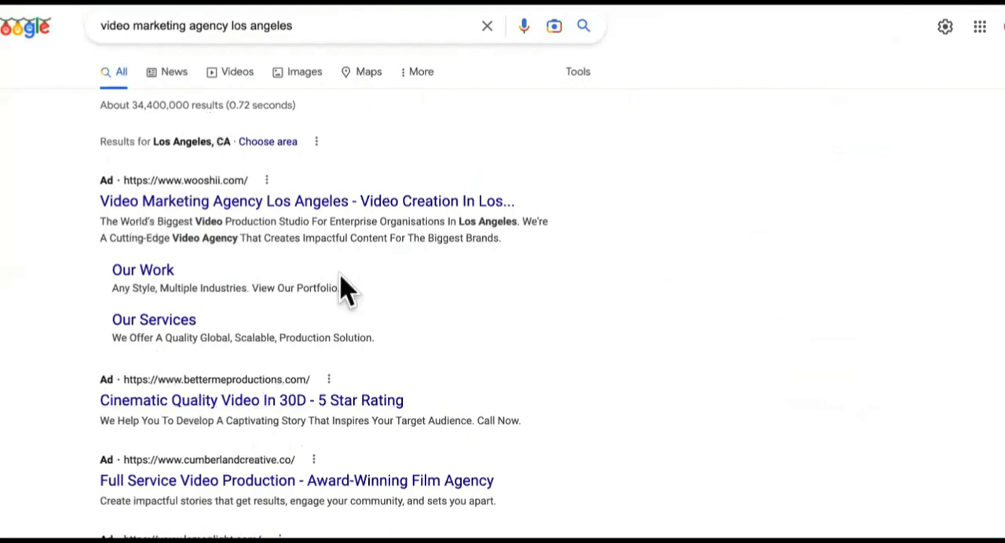
{"action": "mouse_move", "coordinate": [402, 189]}
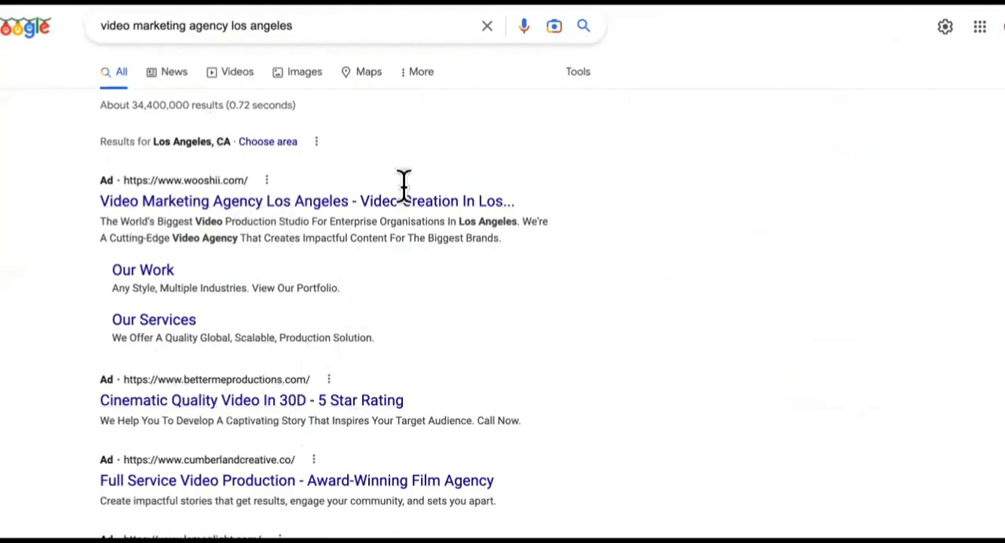
{"action": "mouse_move", "coordinate": [656, 165]}
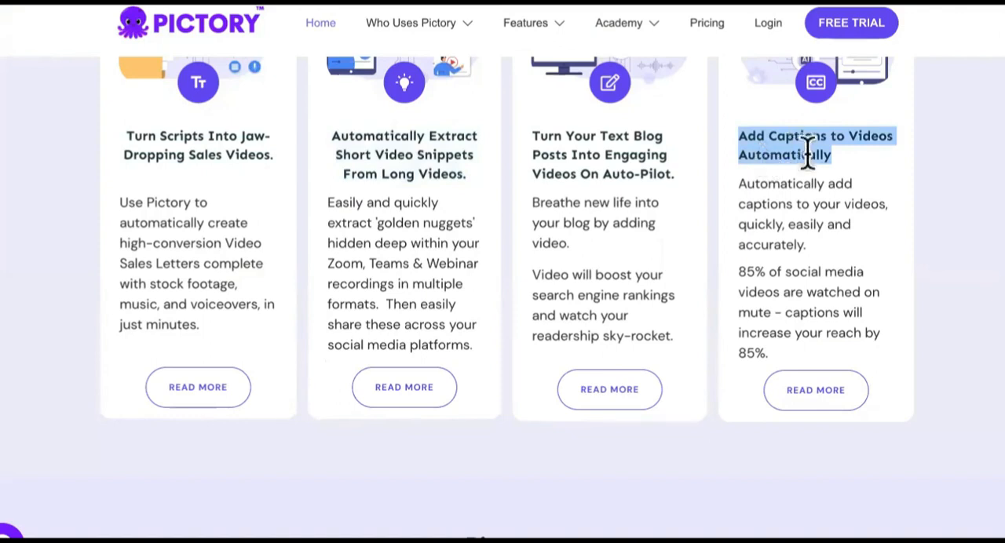
Step: Delete the Real Estate Property Video chat, leaving a fresh empty chat open
{"action": "scroll", "scroll_direction": "up", "scroll_amount": 3}
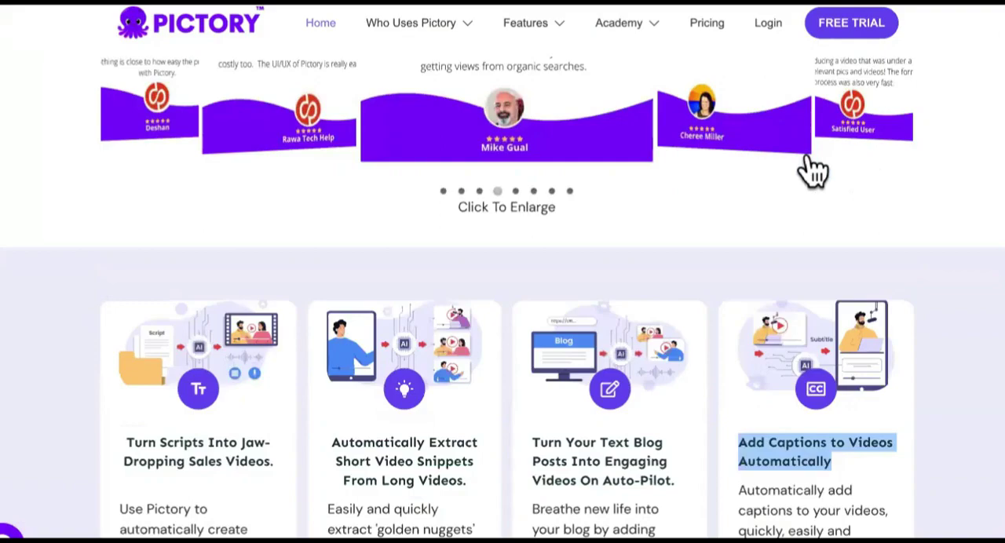
{"action": "left_click", "coordinate": [618, 22]}
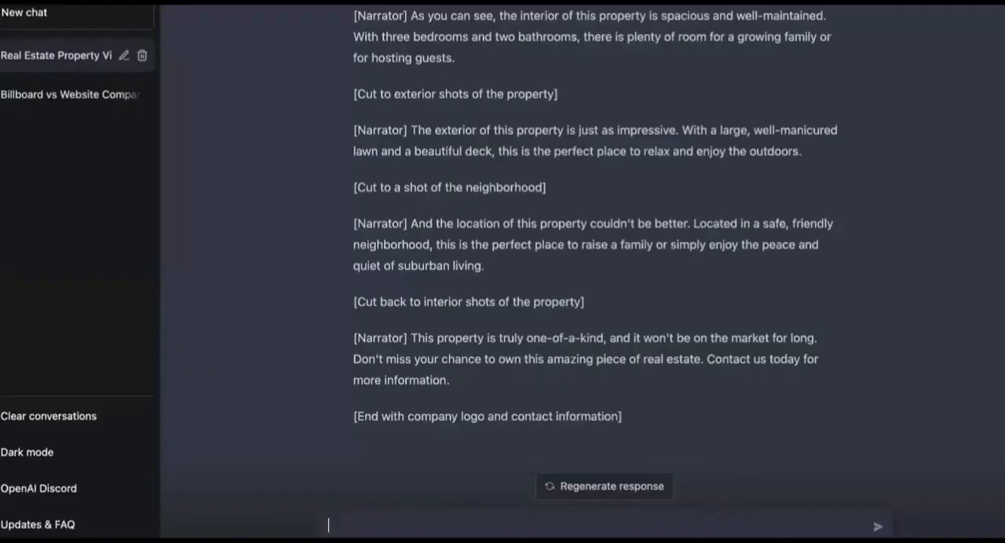
{"action": "scroll", "scroll_direction": "up", "scroll_amount": 3}
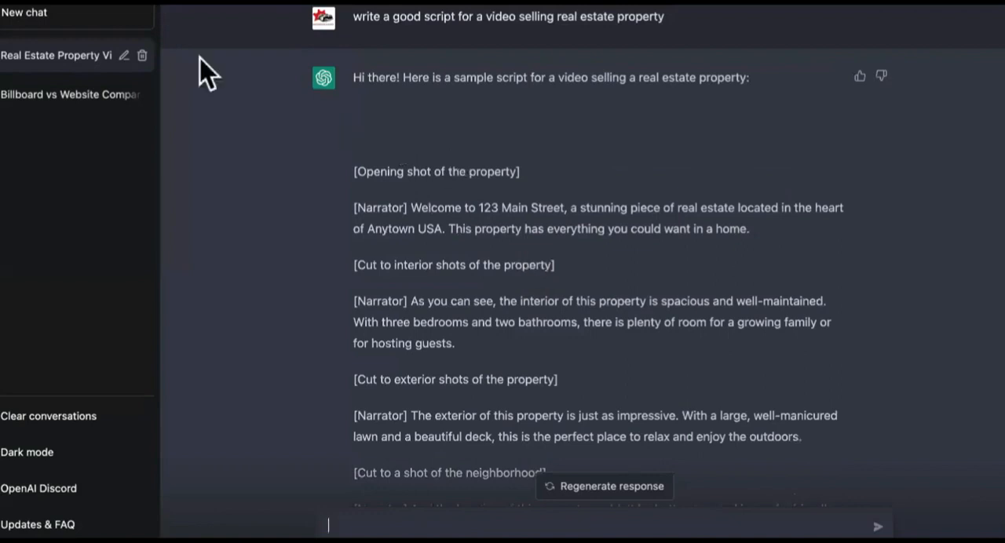
{"action": "left_click", "coordinate": [141, 55]}
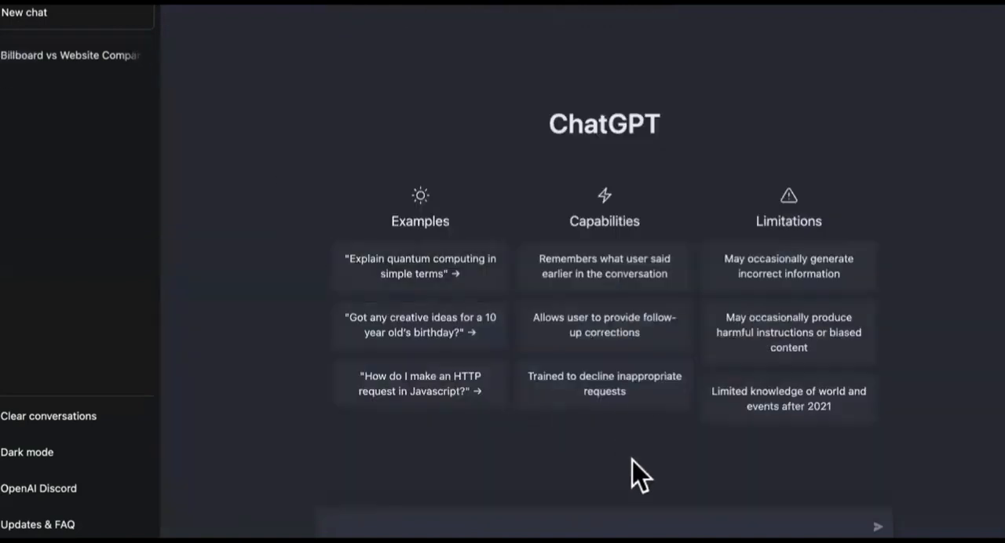
{"action": "scroll", "scroll_direction": "up", "scroll_amount": 3}
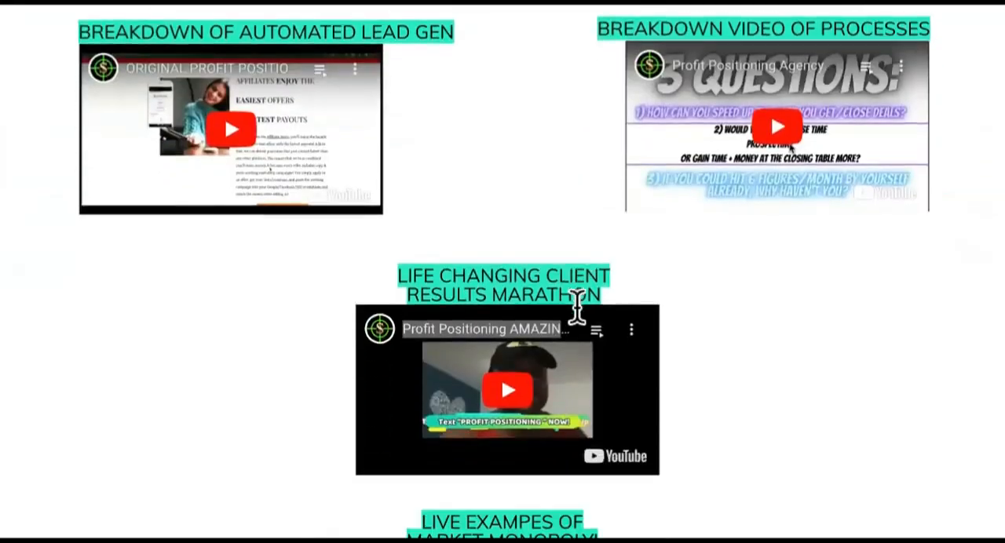
{"action": "scroll", "scroll_direction": "down", "scroll_amount": 3}
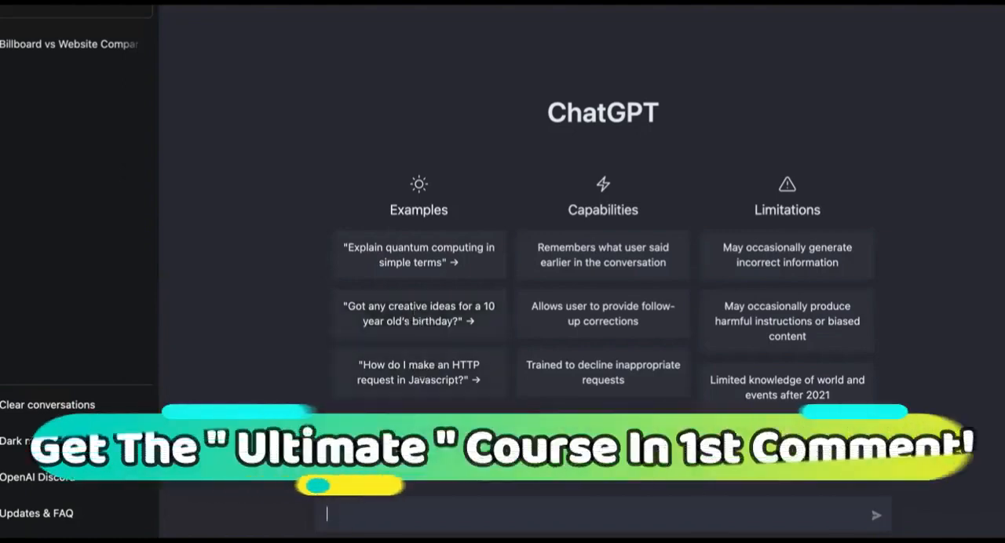
Step: Ask ChatGPT to 'write a script for youtube ad about real estate'
{"action": "type", "text": "write a scrip"}
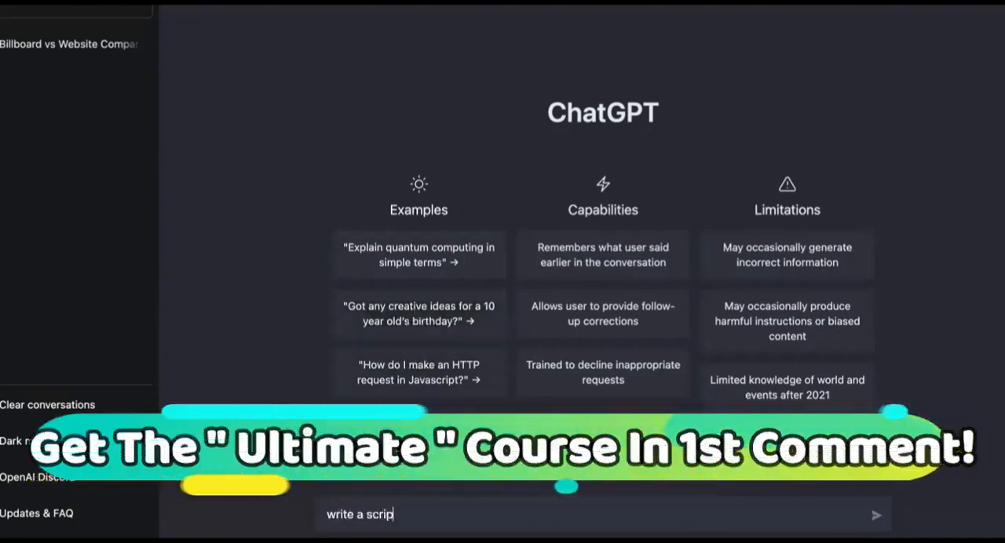
{"action": "type", "text": "t for"}
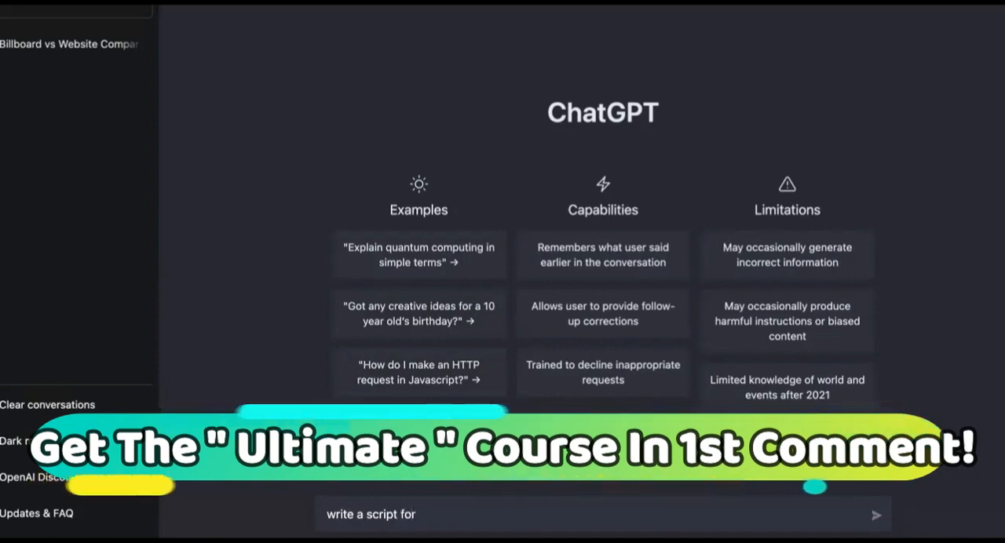
{"action": "type", "text": "youtube ad"}
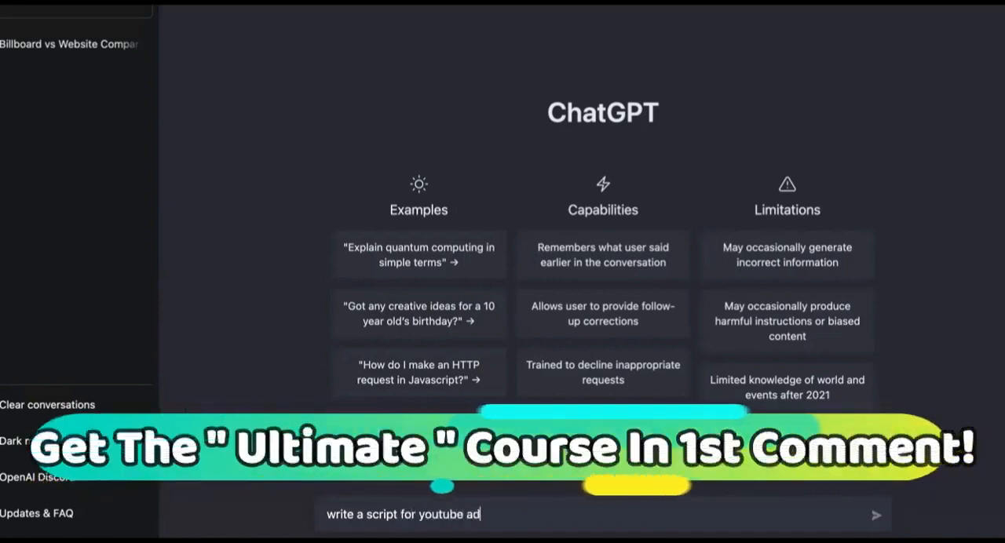
{"action": "type", "text": "about rea"}
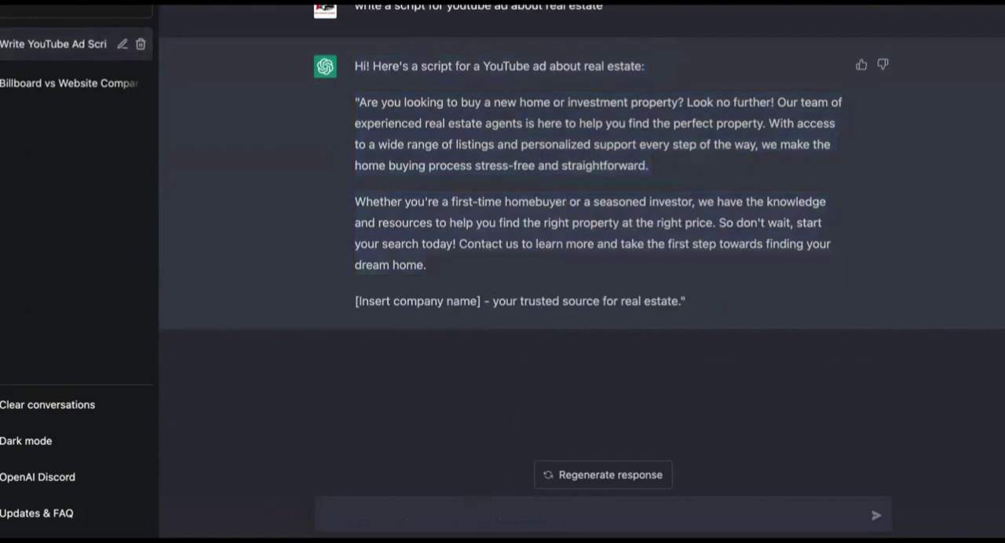
{"action": "mouse_move", "coordinate": [487, 515]}
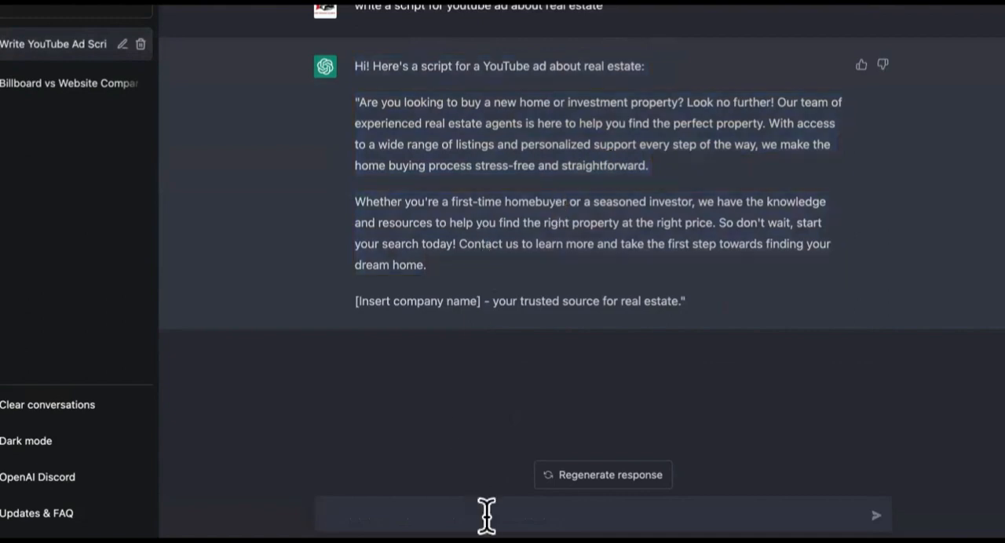
Step: Ask ChatGPT 'what are some good seo keywords for video marketing and social media marketing'
{"action": "type", "text": "what are s"}
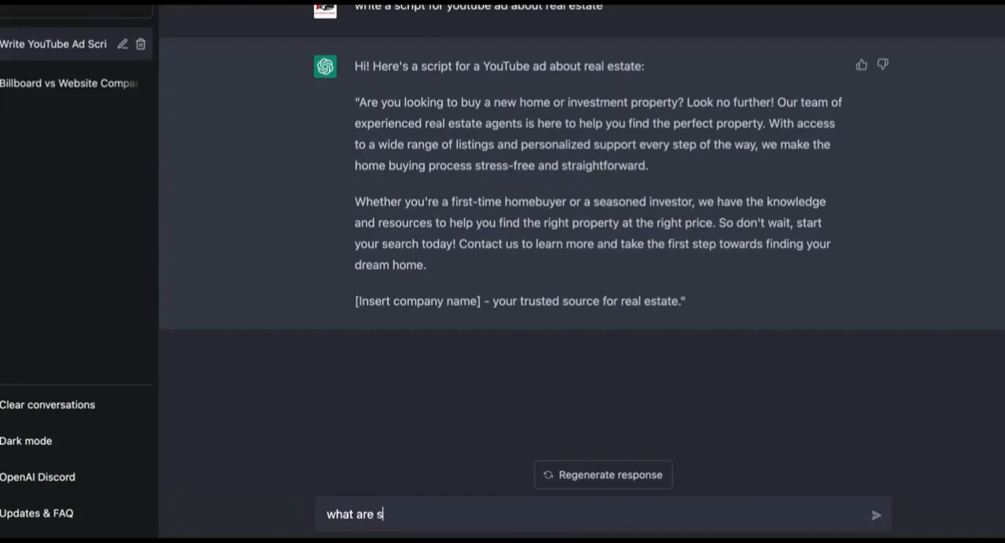
{"action": "type", "text": "ome good seo keywor"}
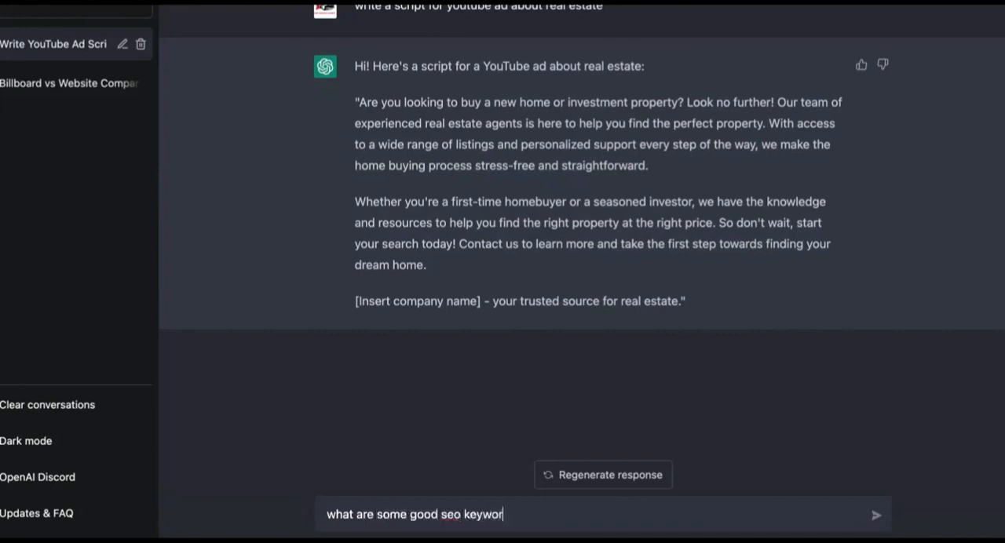
{"action": "type", "text": "ds for video m"}
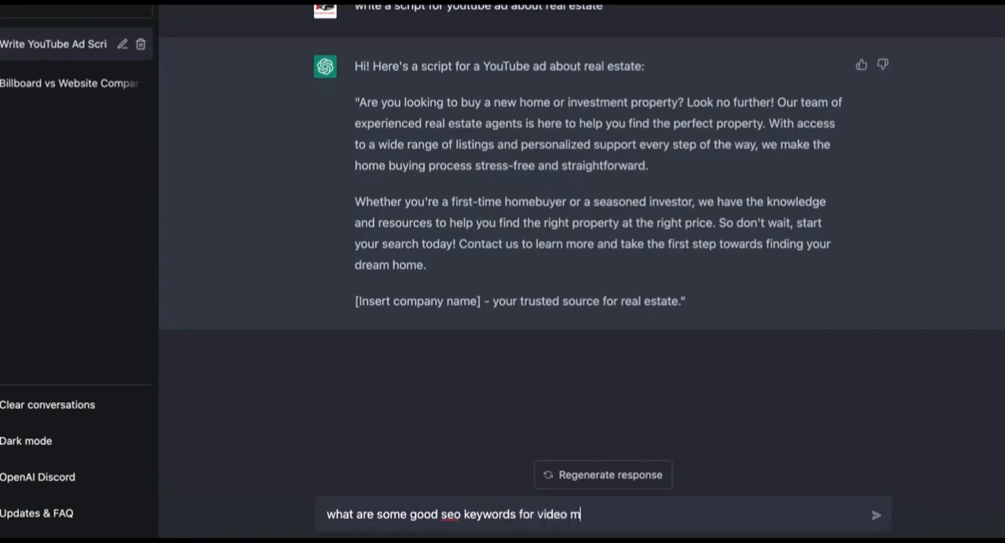
{"action": "type", "text": "arketing and"}
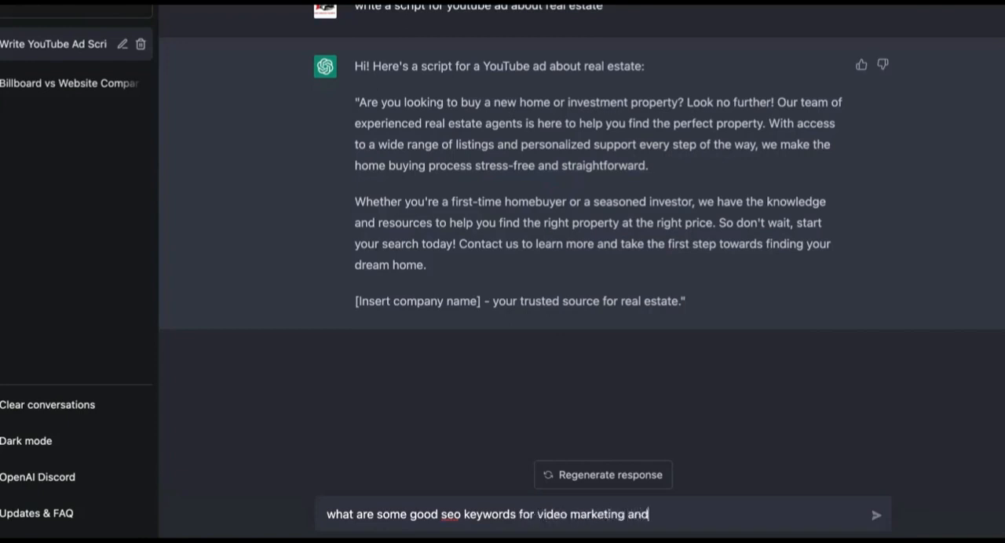
{"action": "type", "text": "sodd"}
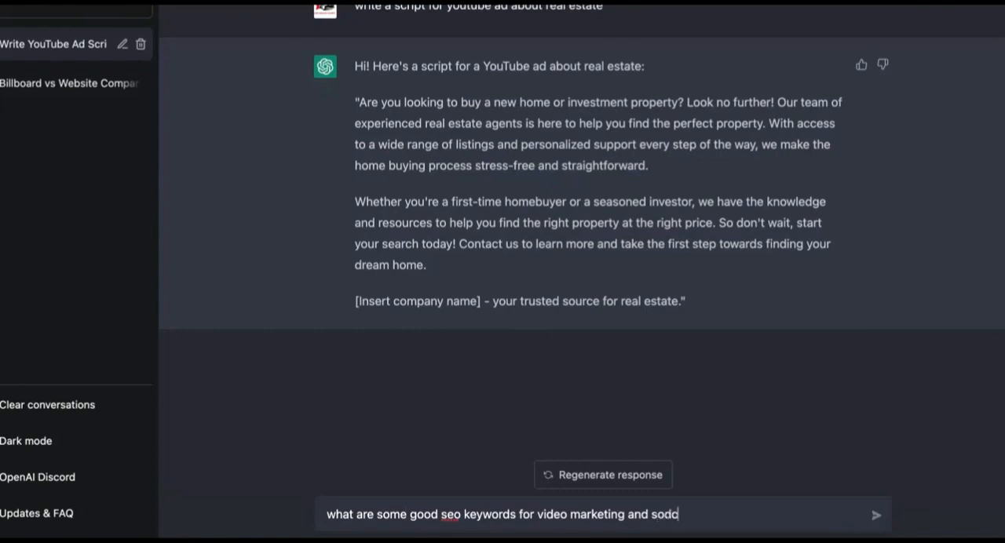
{"action": "type", "text": "social"}
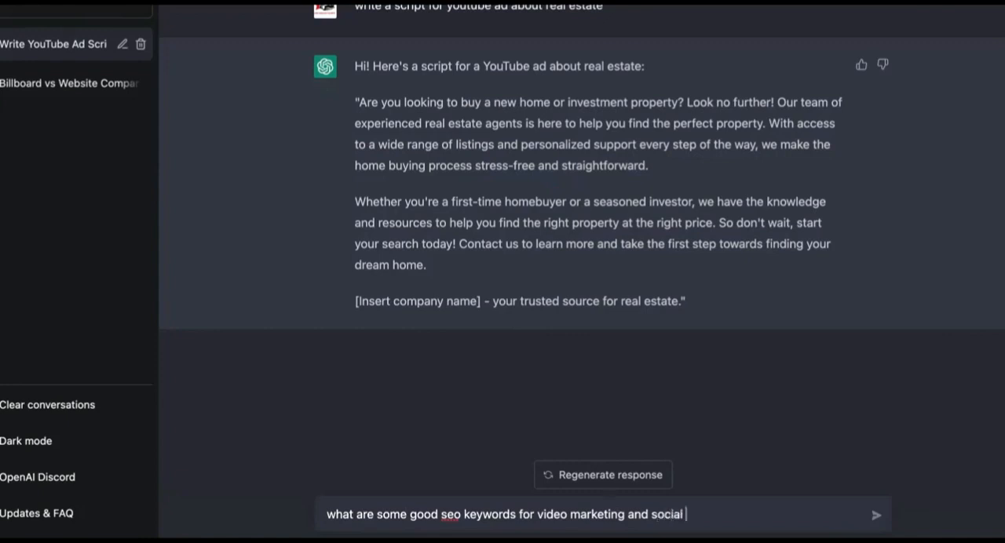
{"action": "type", "text": "media marketing"}
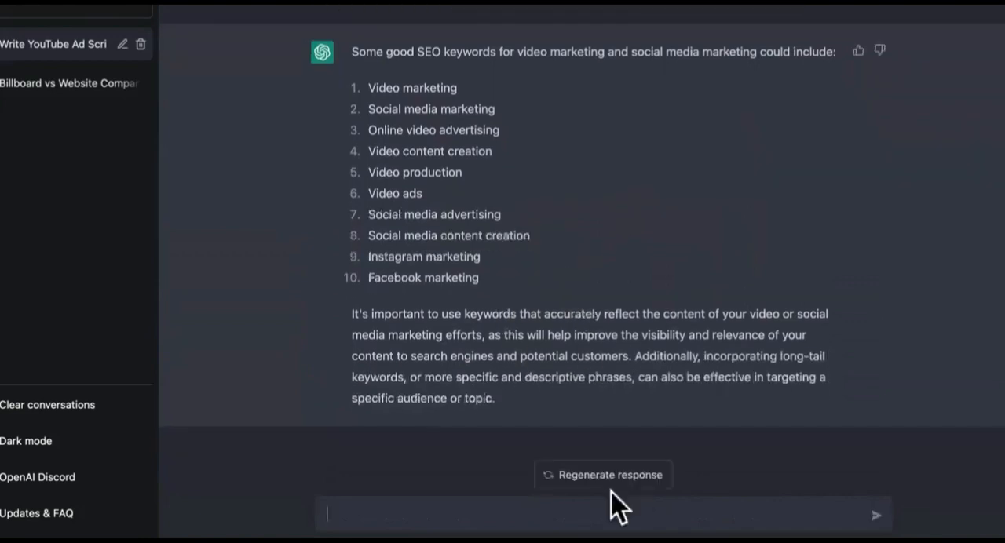
{"action": "mouse_move", "coordinate": [562, 487]}
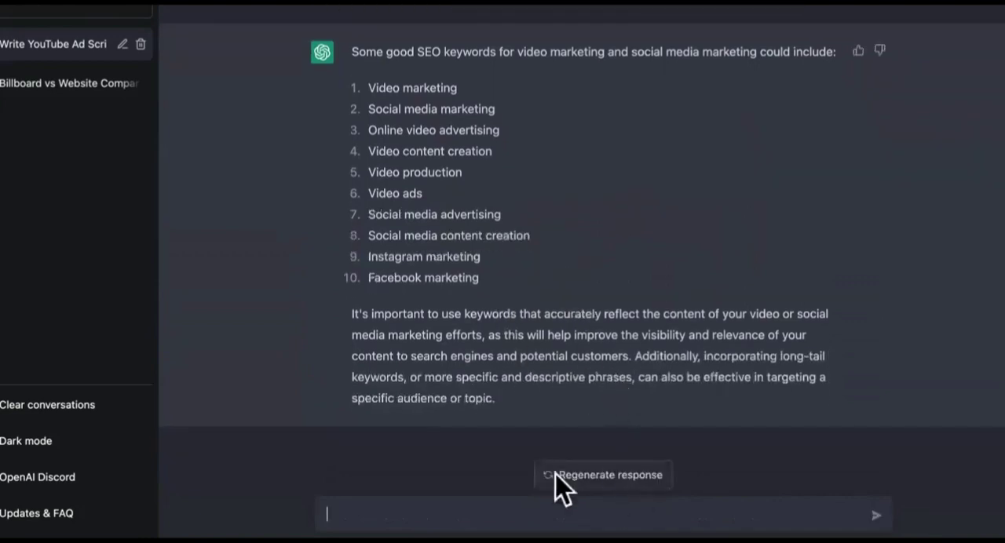
{"action": "mouse_move", "coordinate": [494, 509]}
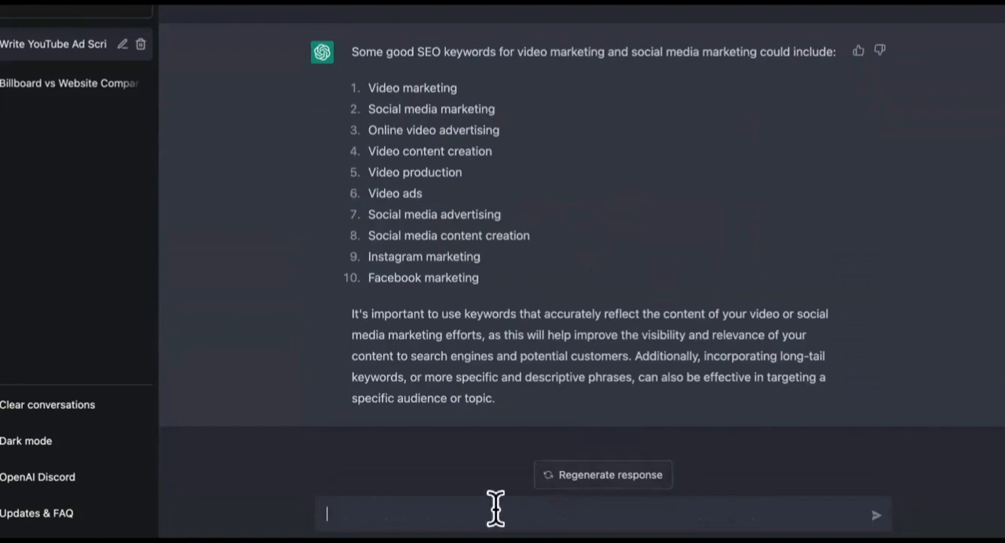
Step: Send a follow-up asking for more keywords to get ten additional SEO terms
{"action": "type", "text": "more p"}
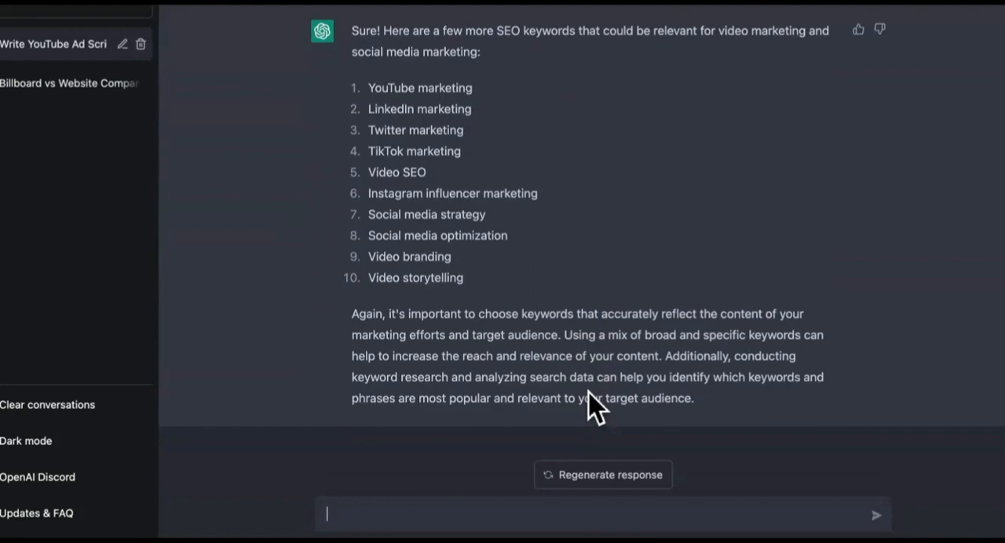
{"action": "mouse_move", "coordinate": [609, 431]}
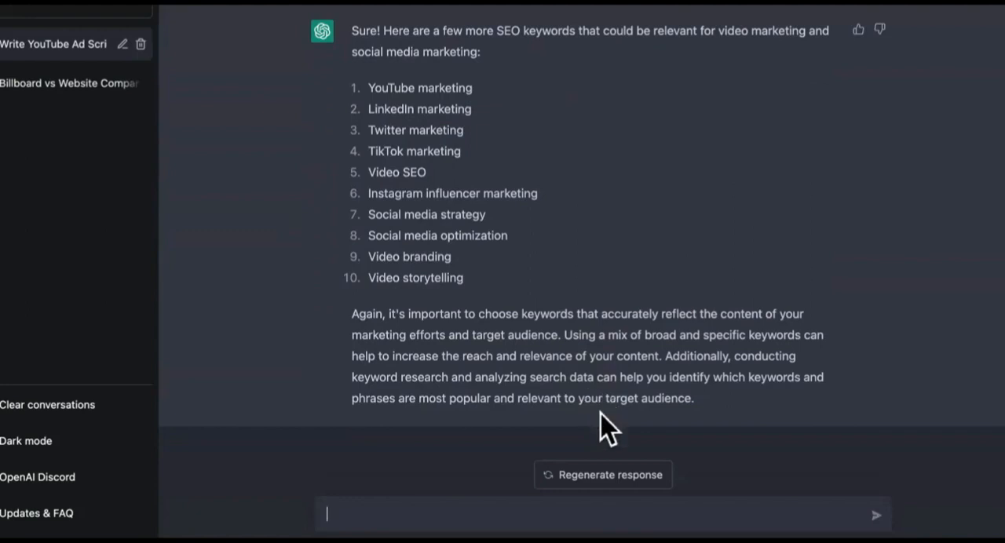
{"action": "mouse_move", "coordinate": [646, 416]}
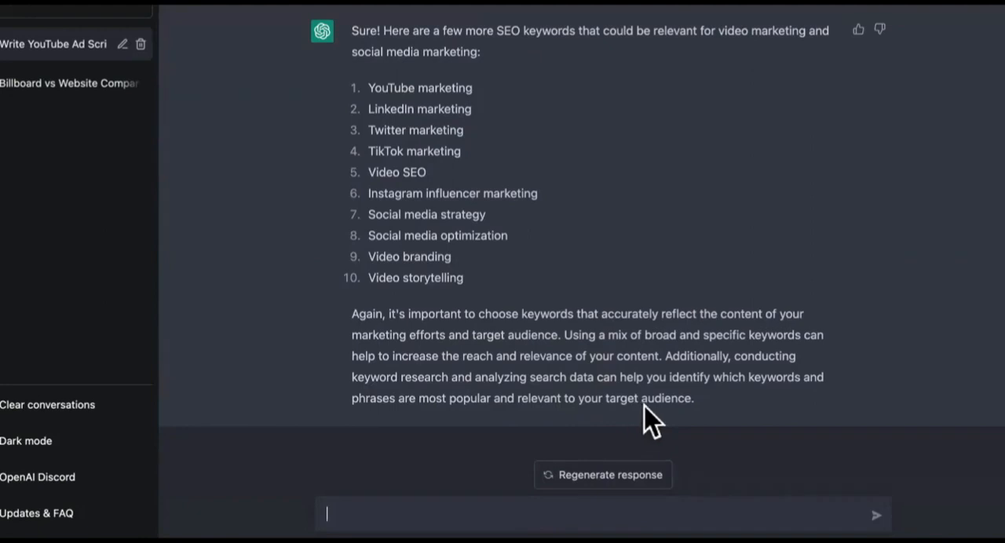
{"action": "mouse_move", "coordinate": [662, 436]}
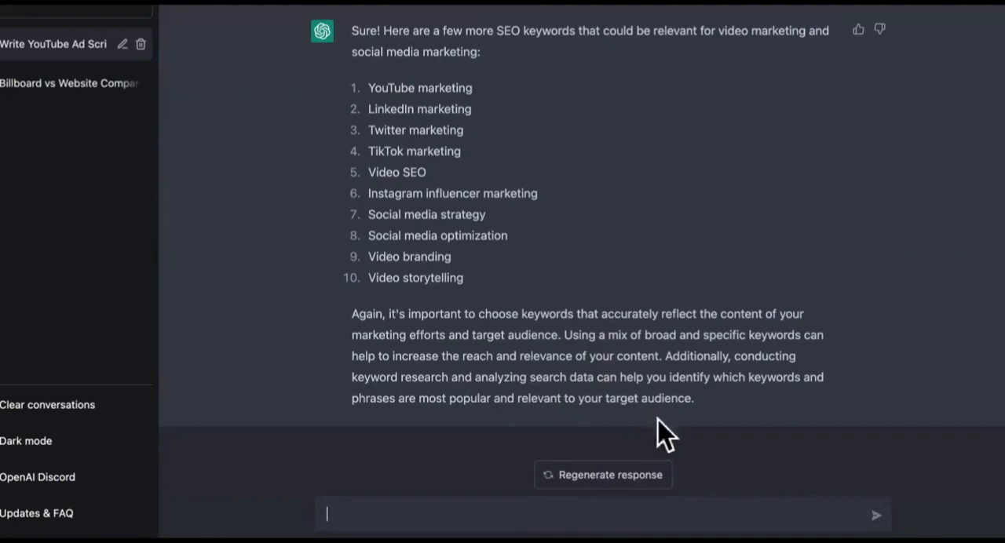